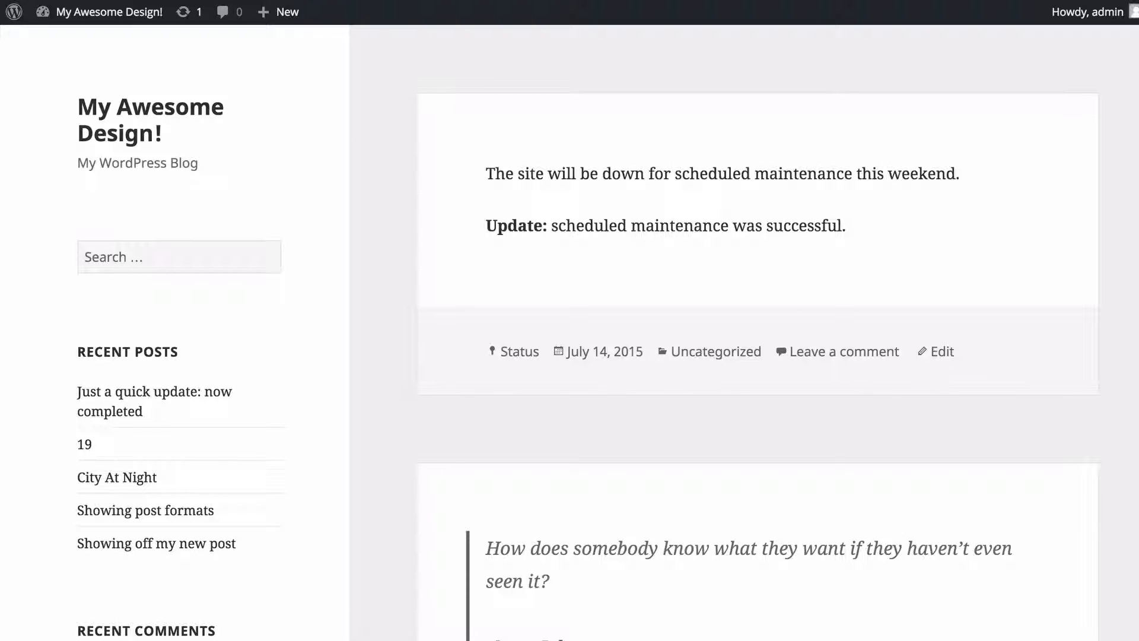
pyautogui.moveTo(389, 112)
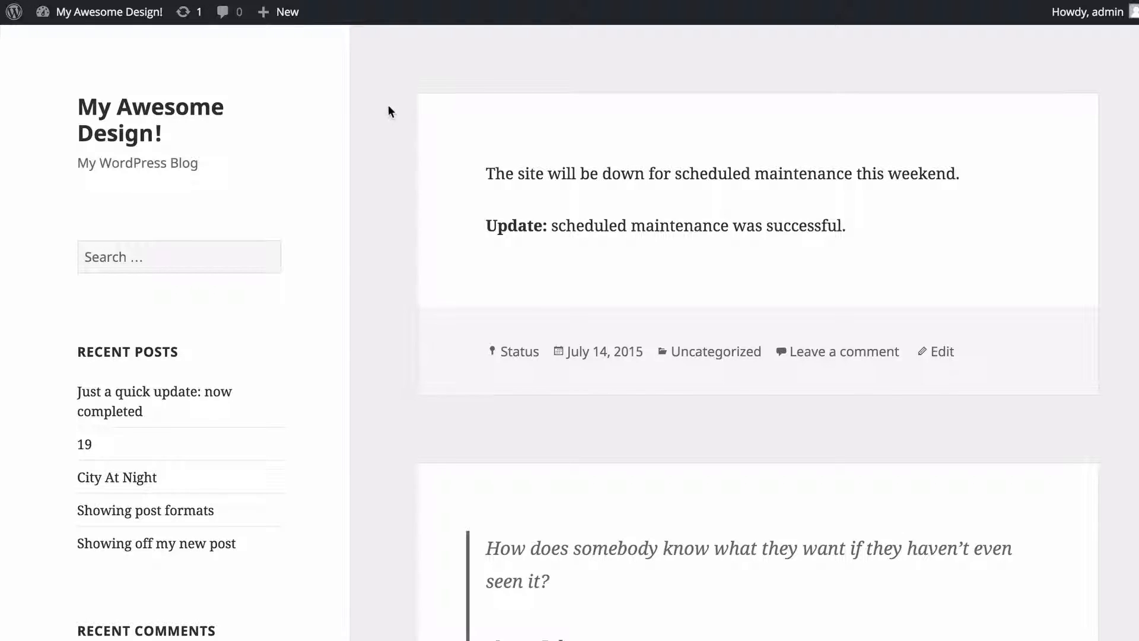
# - Enter the admin dashboard and start a new blank page via Pages > Add New
pyautogui.scroll(-3)
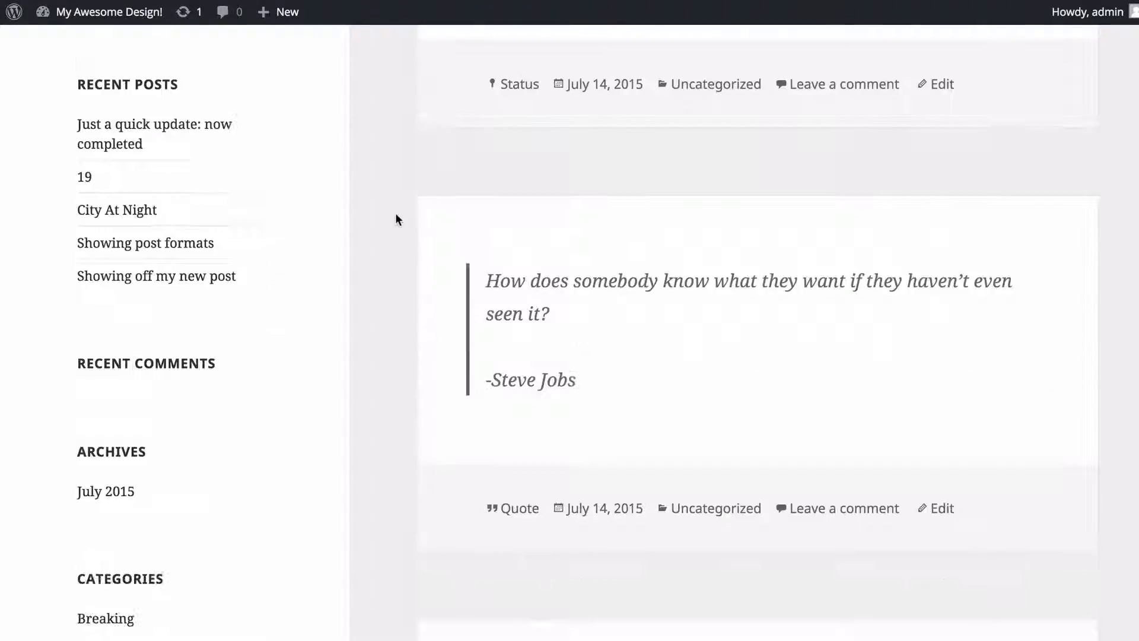
pyautogui.scroll(-3)
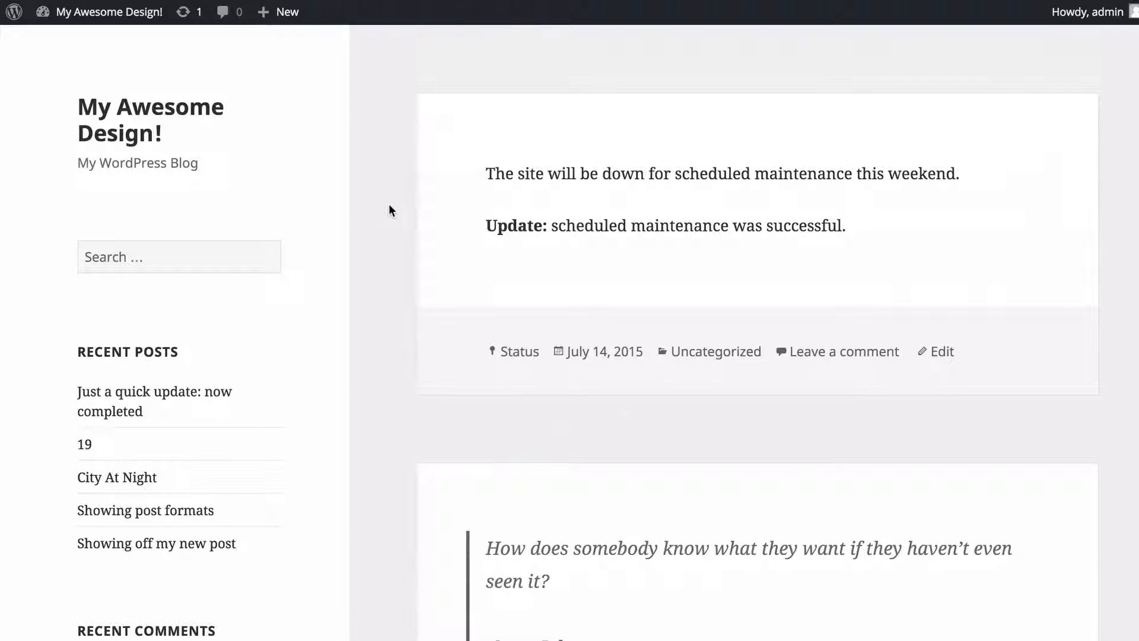
pyautogui.moveTo(377, 171)
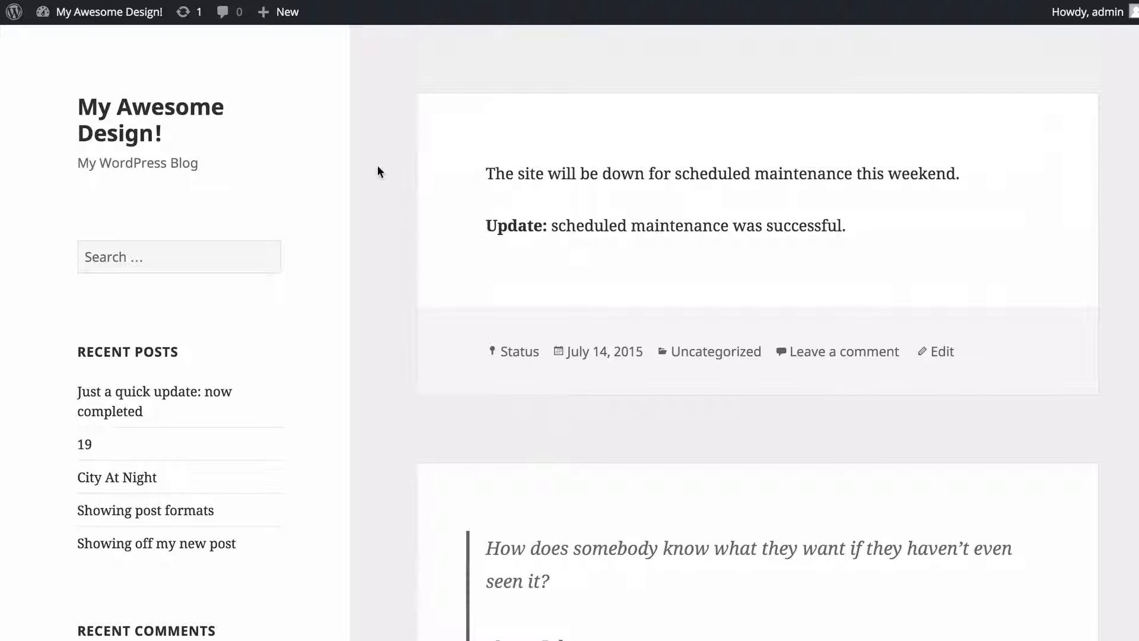
pyautogui.moveTo(306, 306)
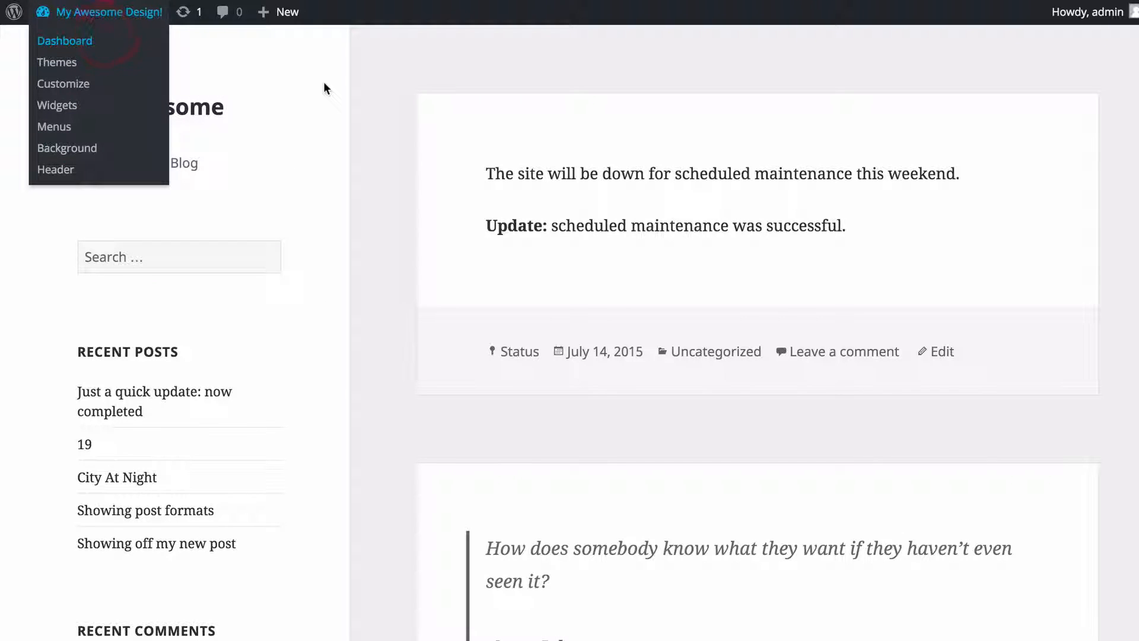
pyautogui.click(64, 40)
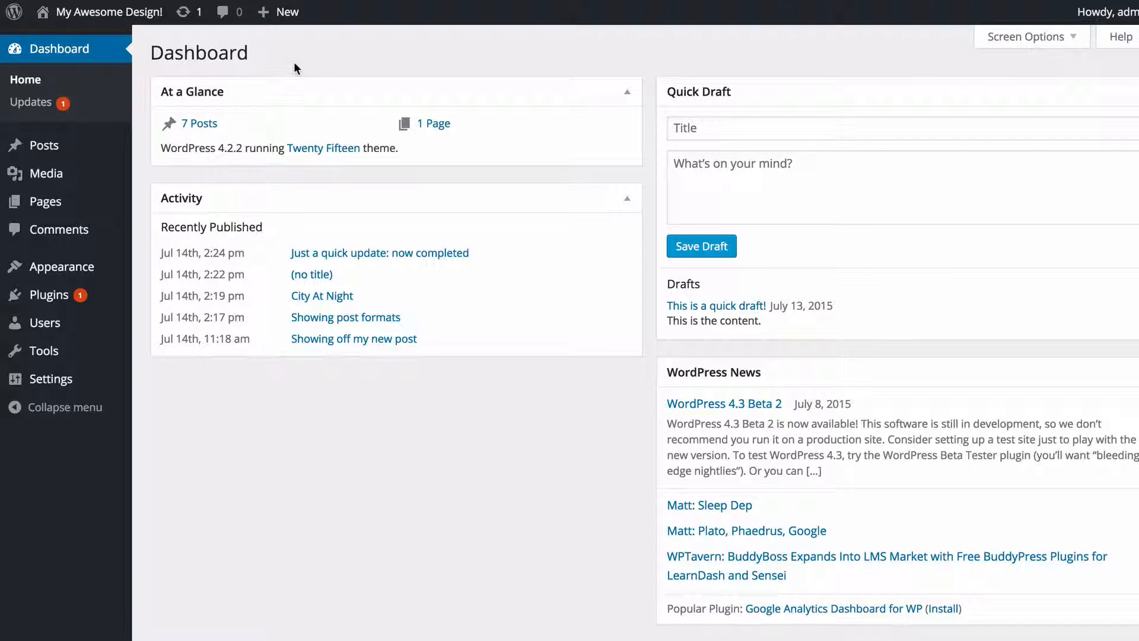
pyautogui.moveTo(40, 201)
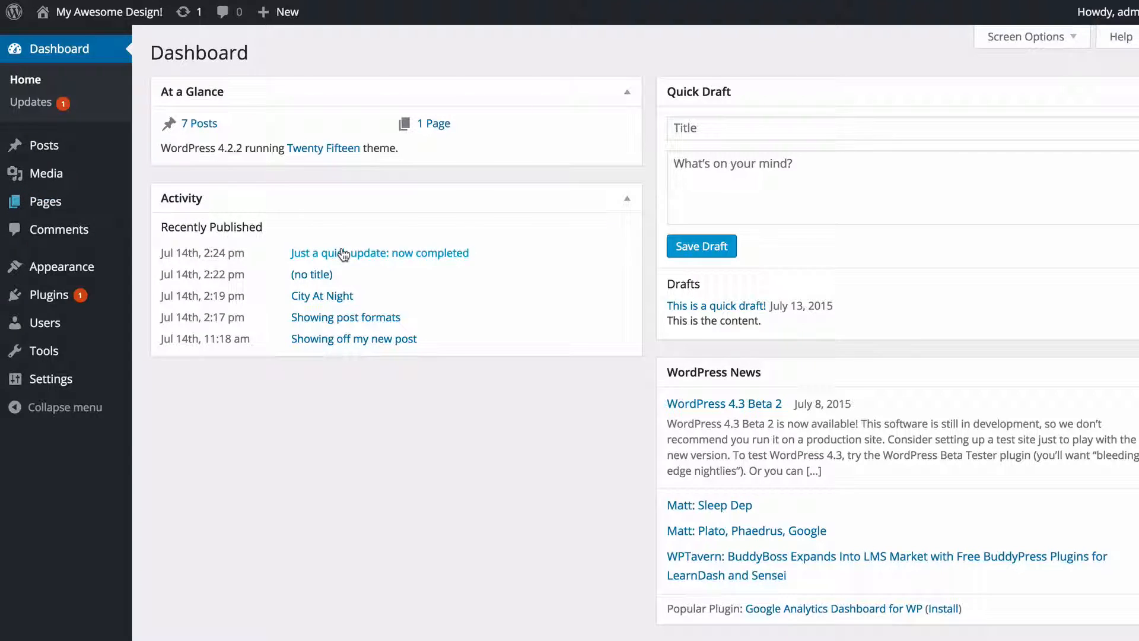
pyautogui.click(33, 202)
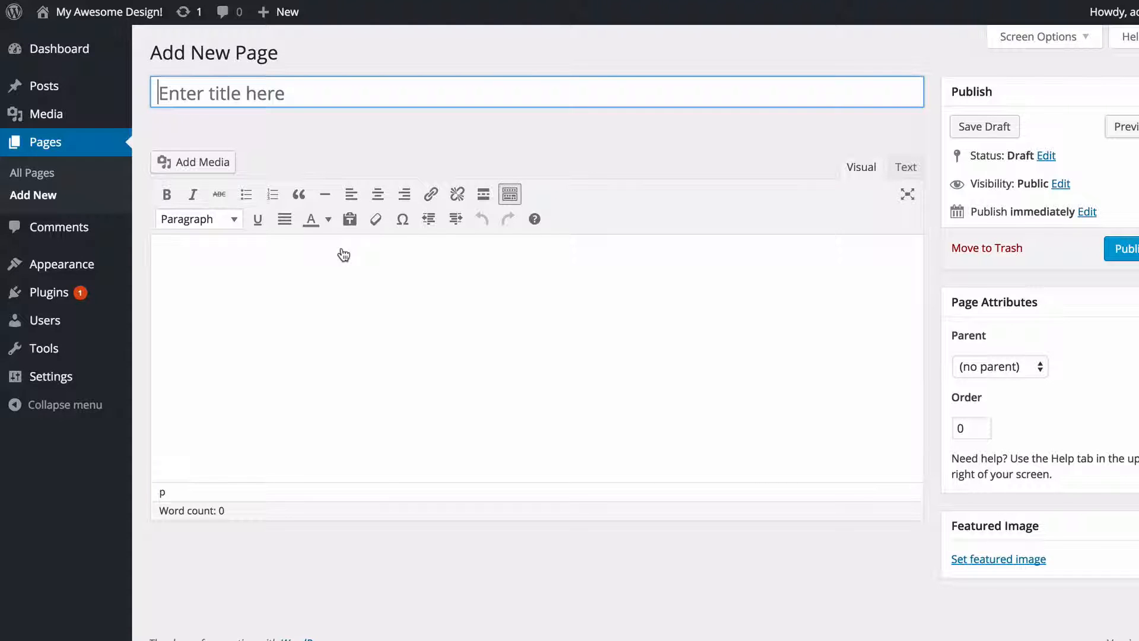
pyautogui.moveTo(396, 290)
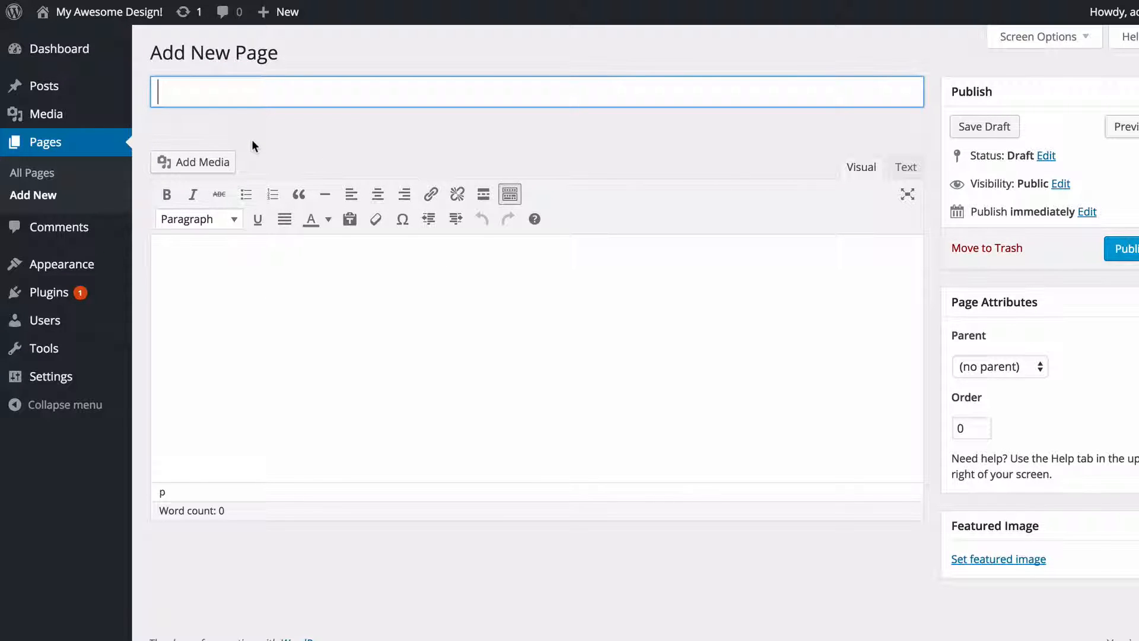
# - Title the page 'Our Story', add the body text and insert the table-with-white-chairs photo from the Media Library
pyautogui.write('Our Story')
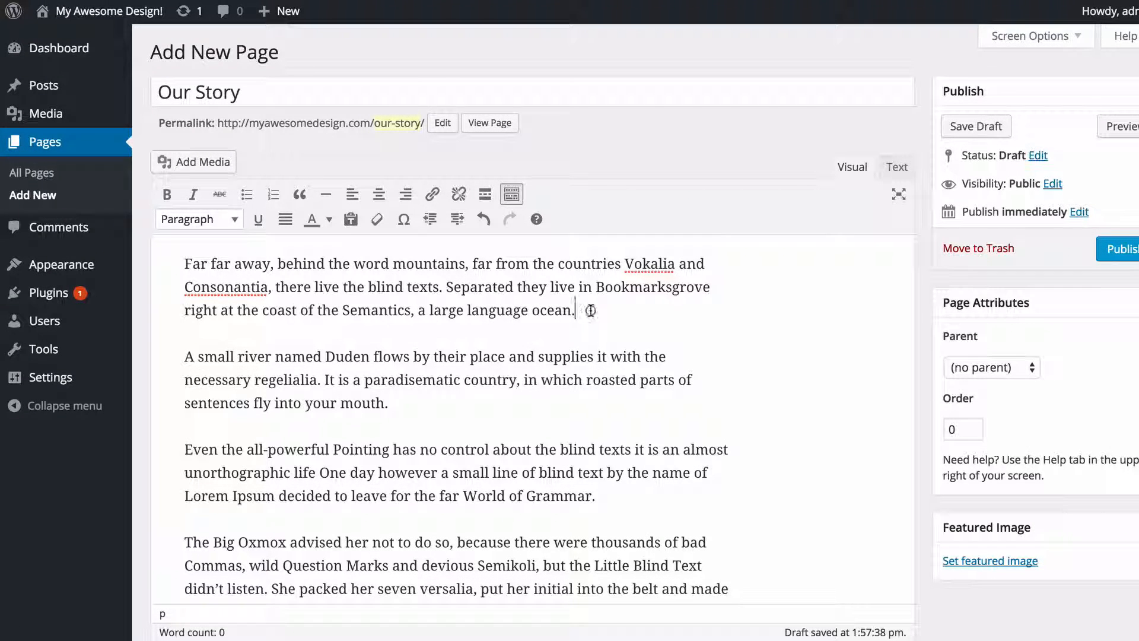
pyautogui.click(194, 161)
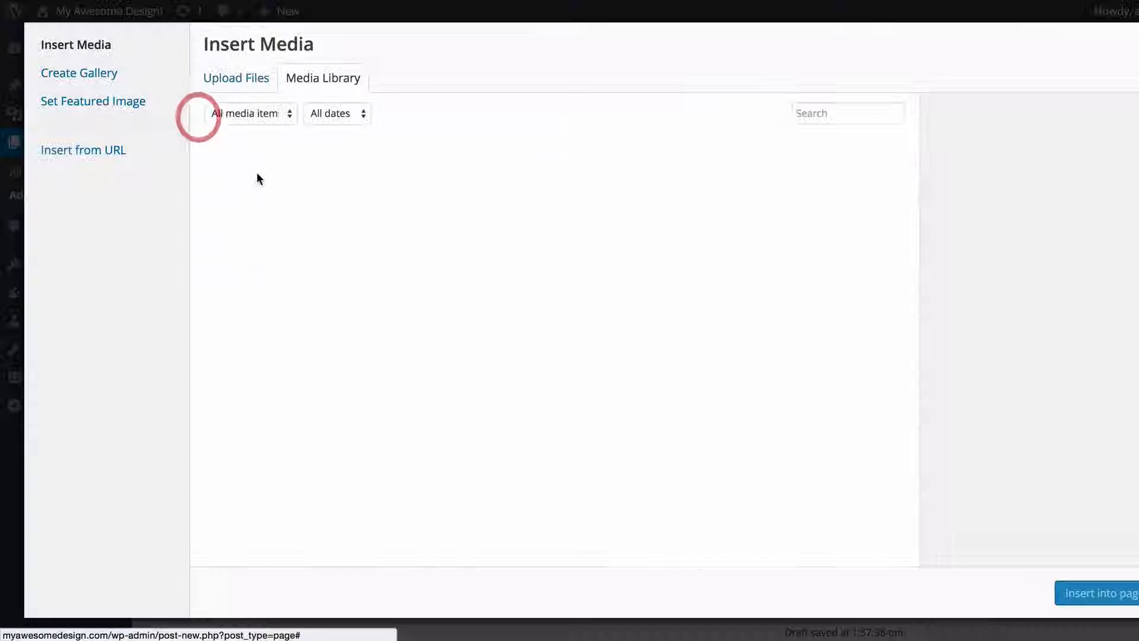
pyautogui.click(375, 195)
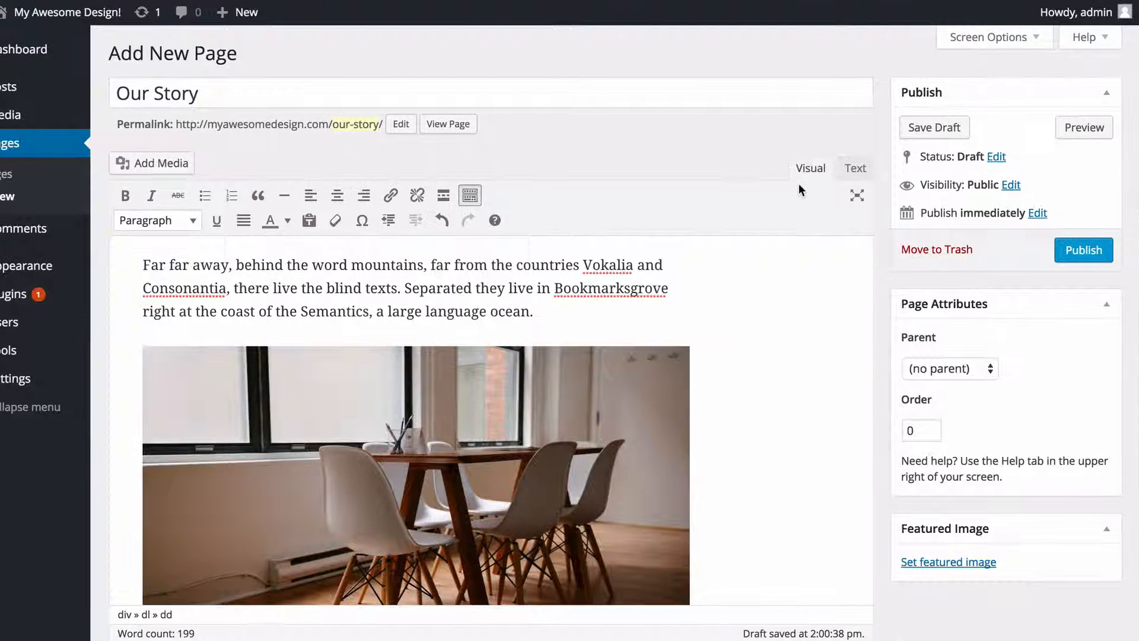
pyautogui.moveTo(979, 125)
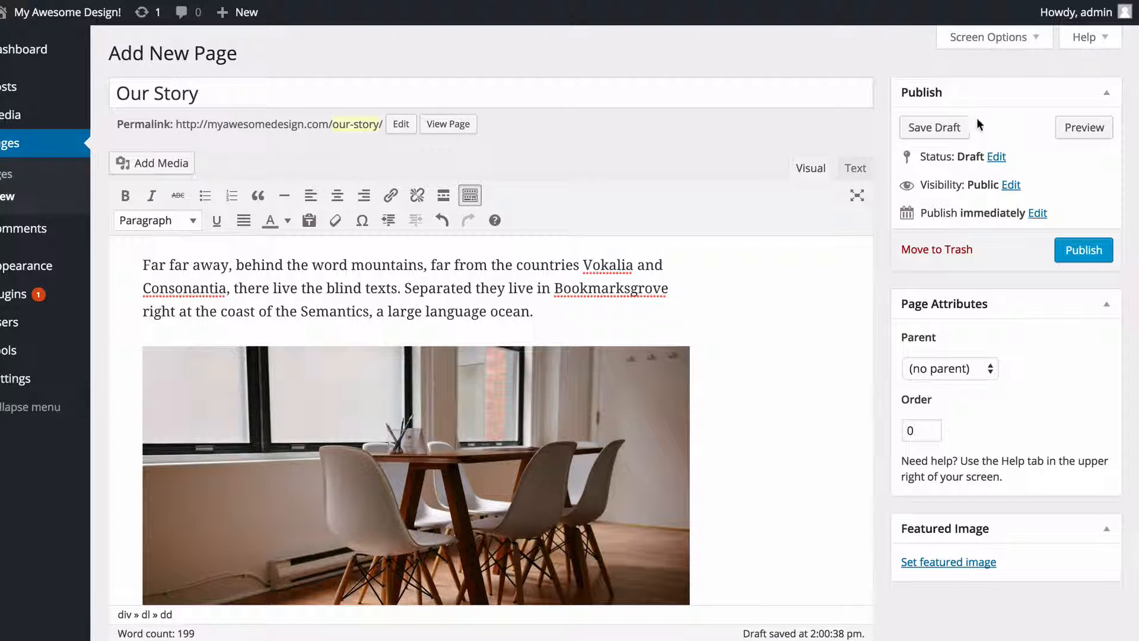
pyautogui.click(995, 156)
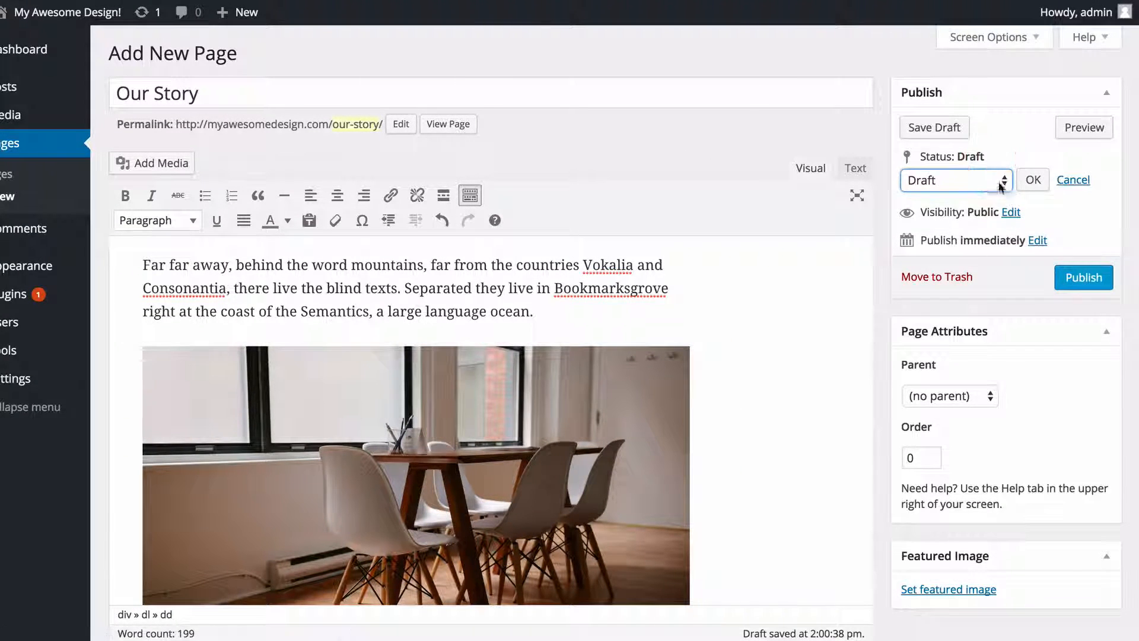
pyautogui.click(955, 181)
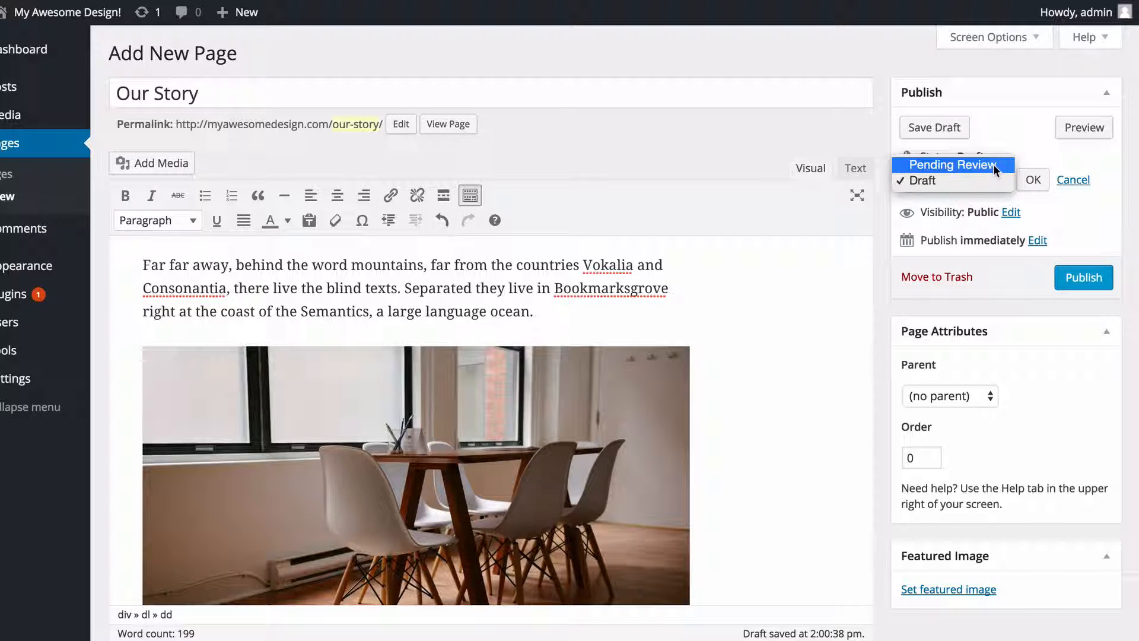
pyautogui.click(1073, 179)
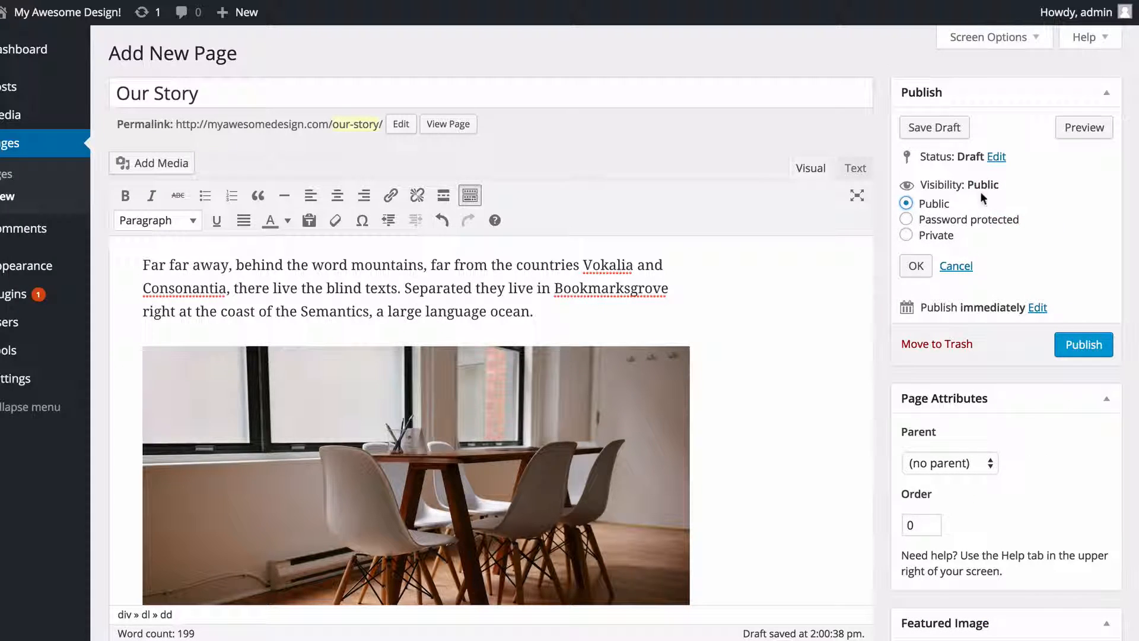
pyautogui.click(907, 219)
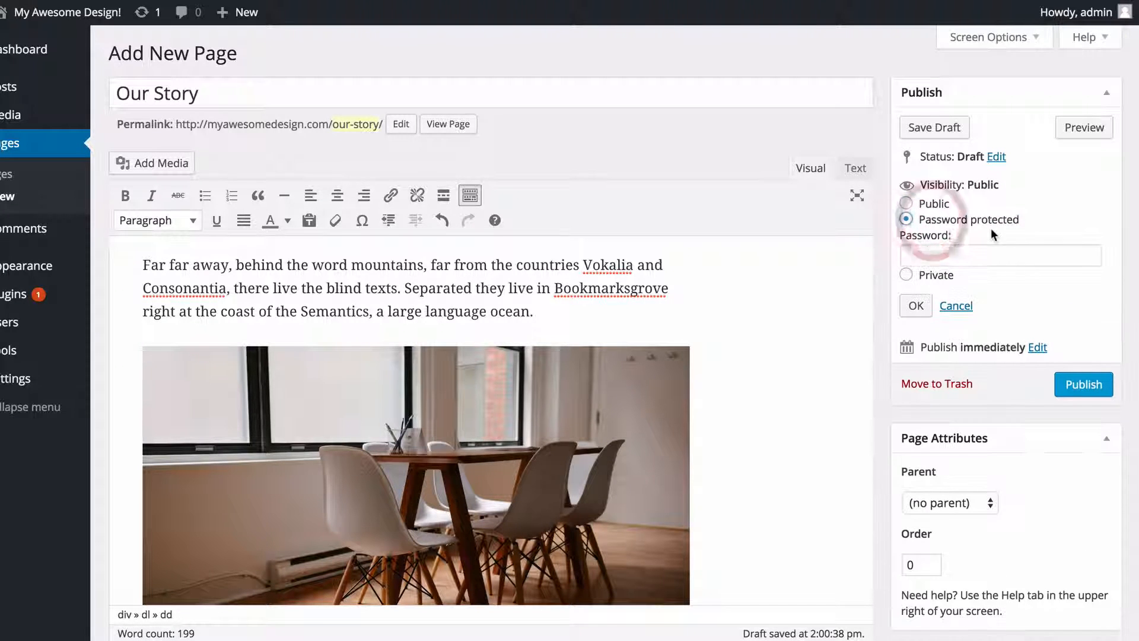
pyautogui.click(907, 203)
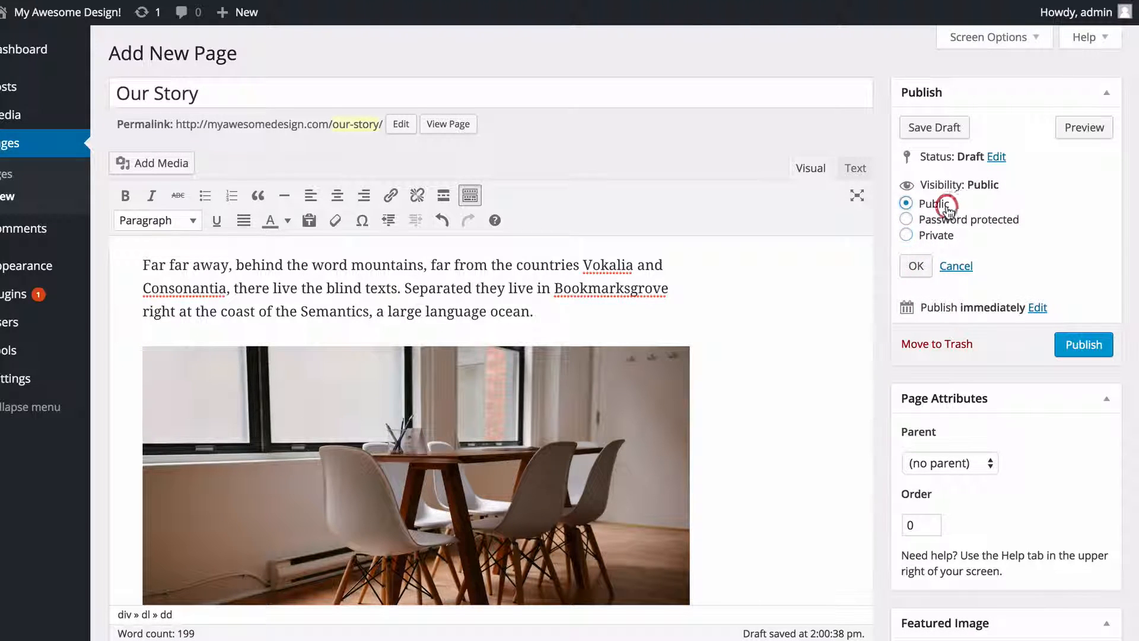
pyautogui.click(914, 264)
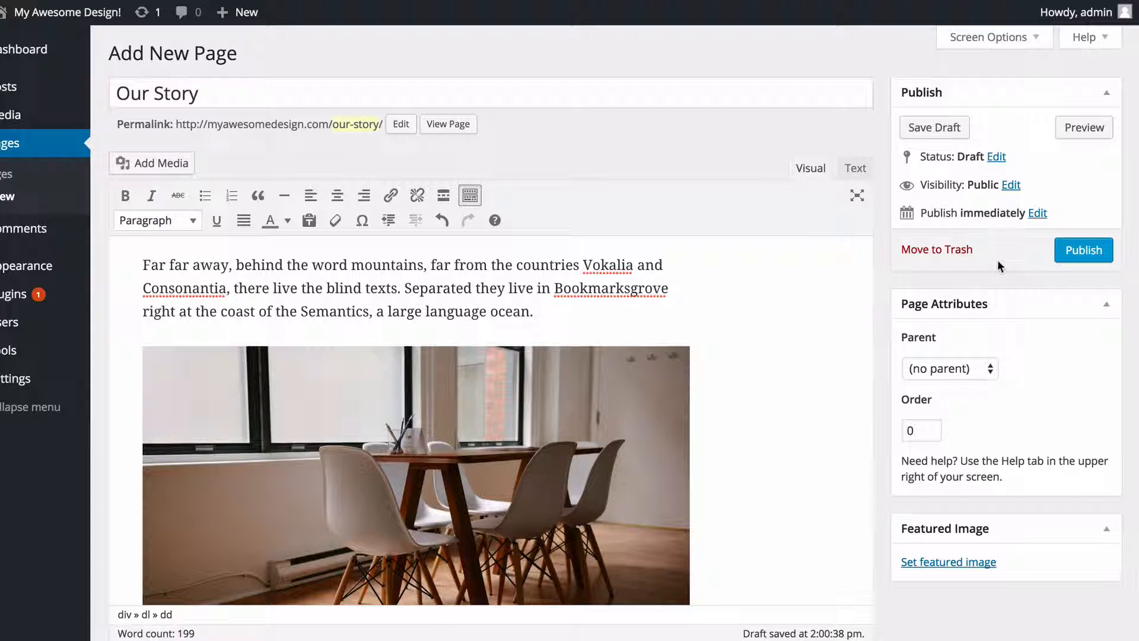
pyautogui.click(1024, 212)
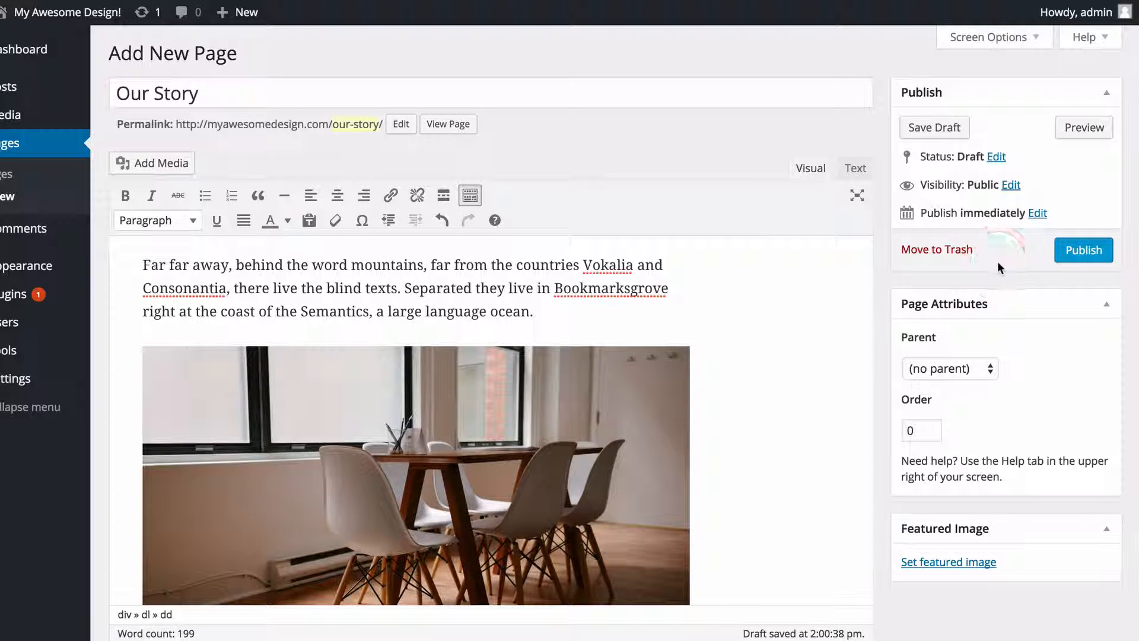
# - Publish the Our Story page and view it live on the site
pyautogui.click(1083, 249)
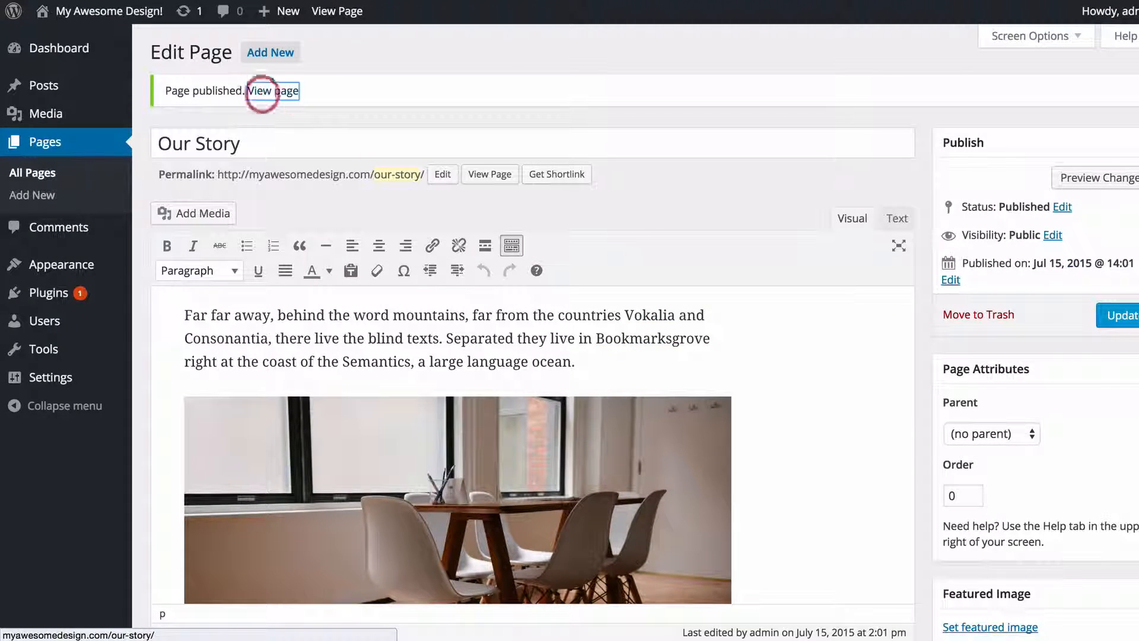
pyautogui.click(275, 92)
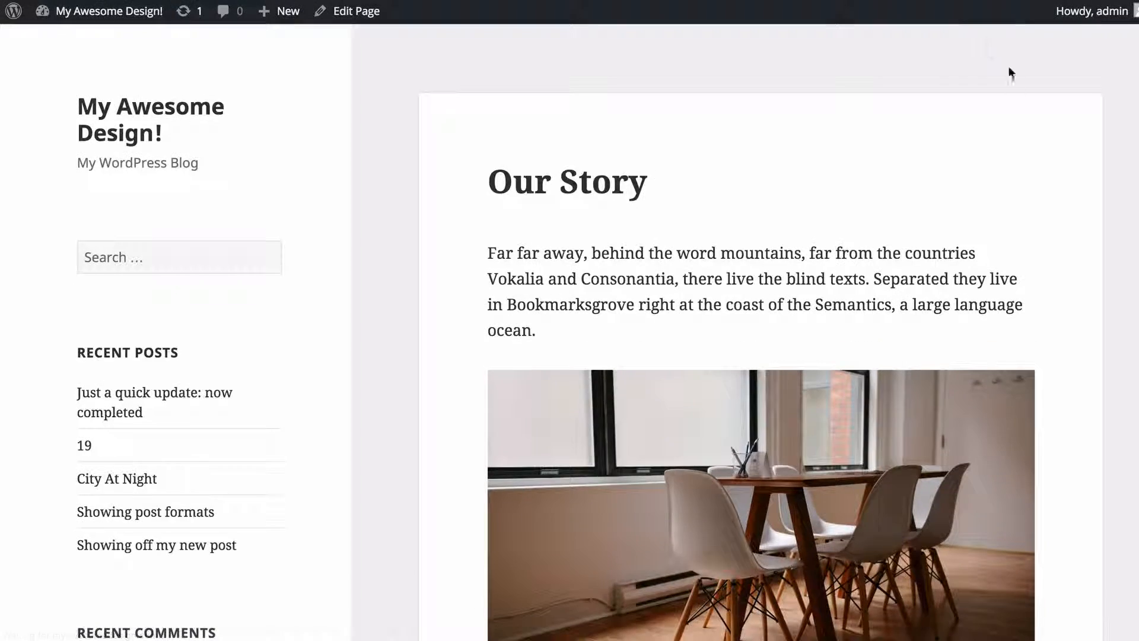
pyautogui.scroll(-3)
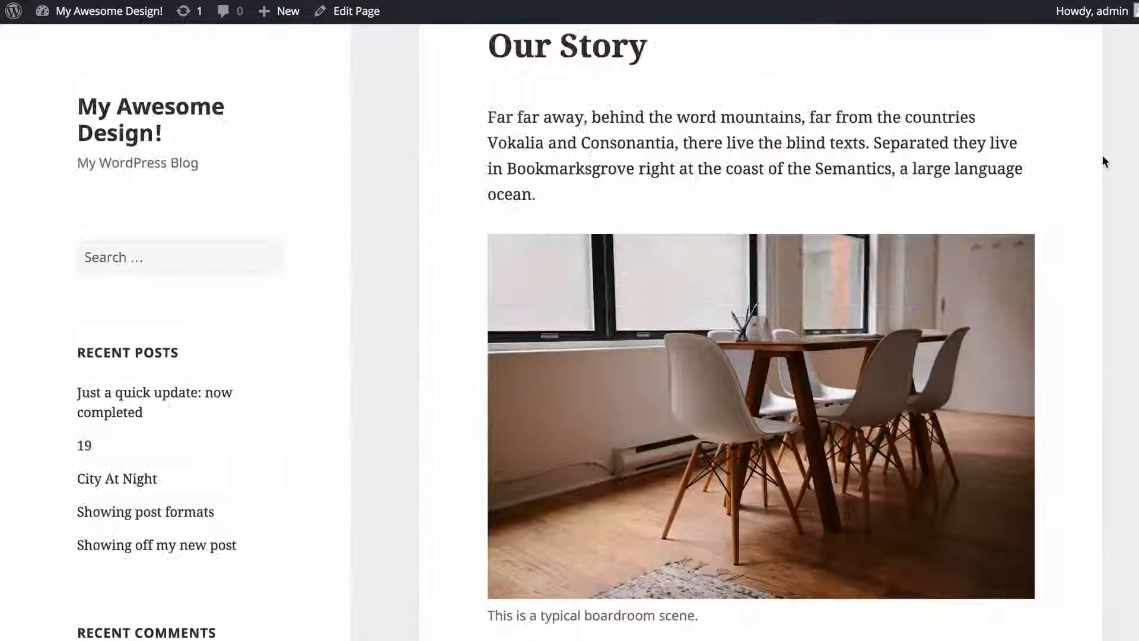
# - Visit the blog home page and return to the Our Story page to review it
pyautogui.click(178, 107)
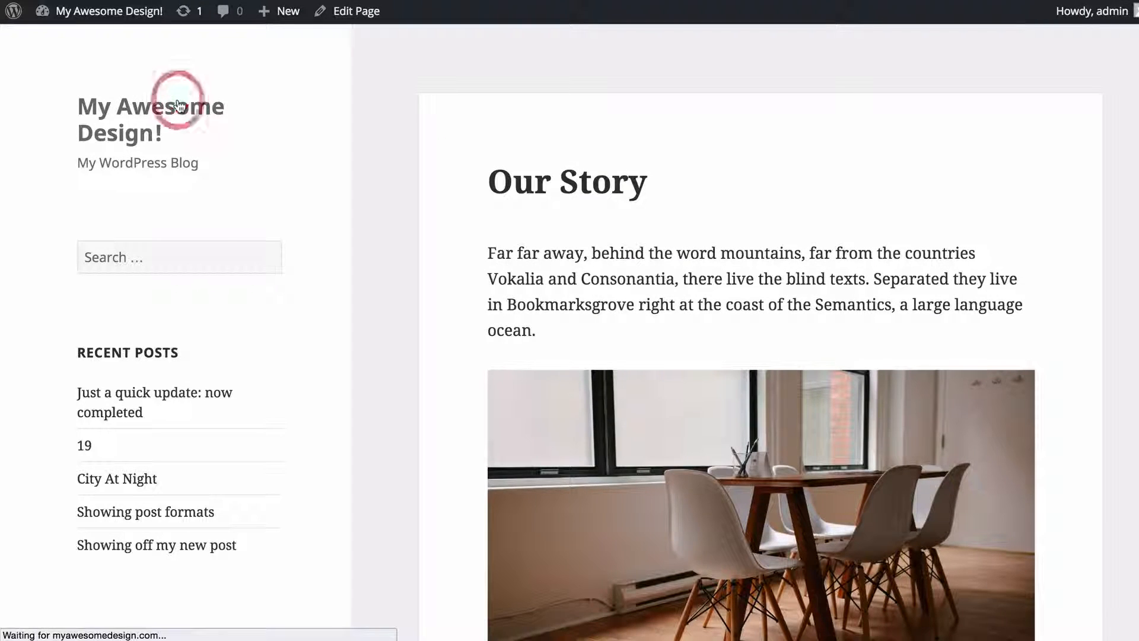
pyautogui.click(151, 119)
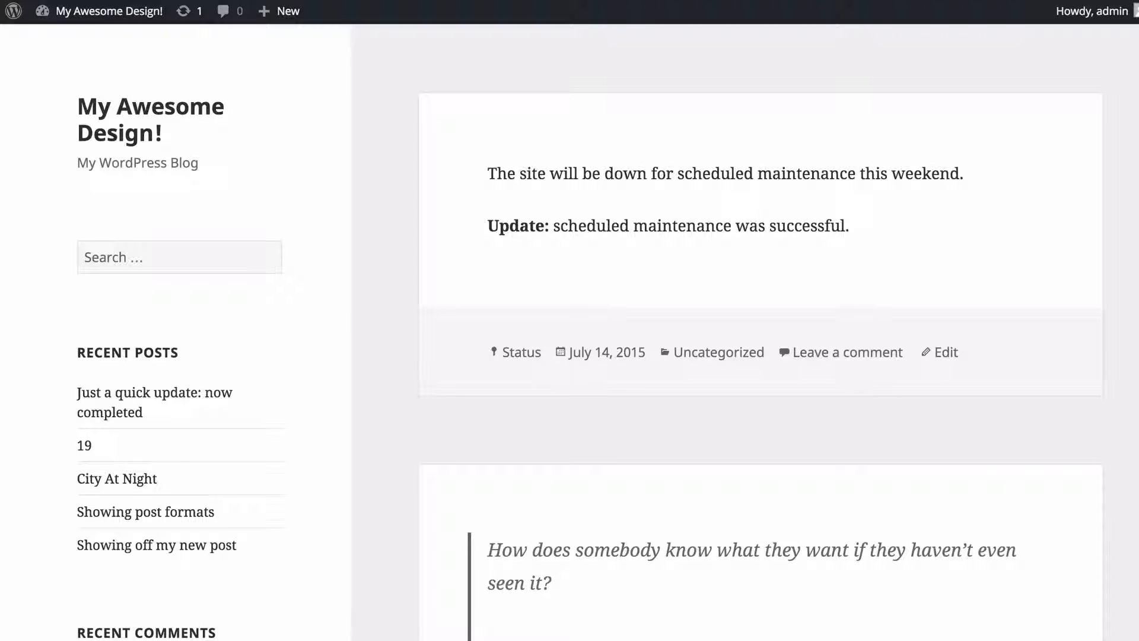
pyautogui.scroll(-3)
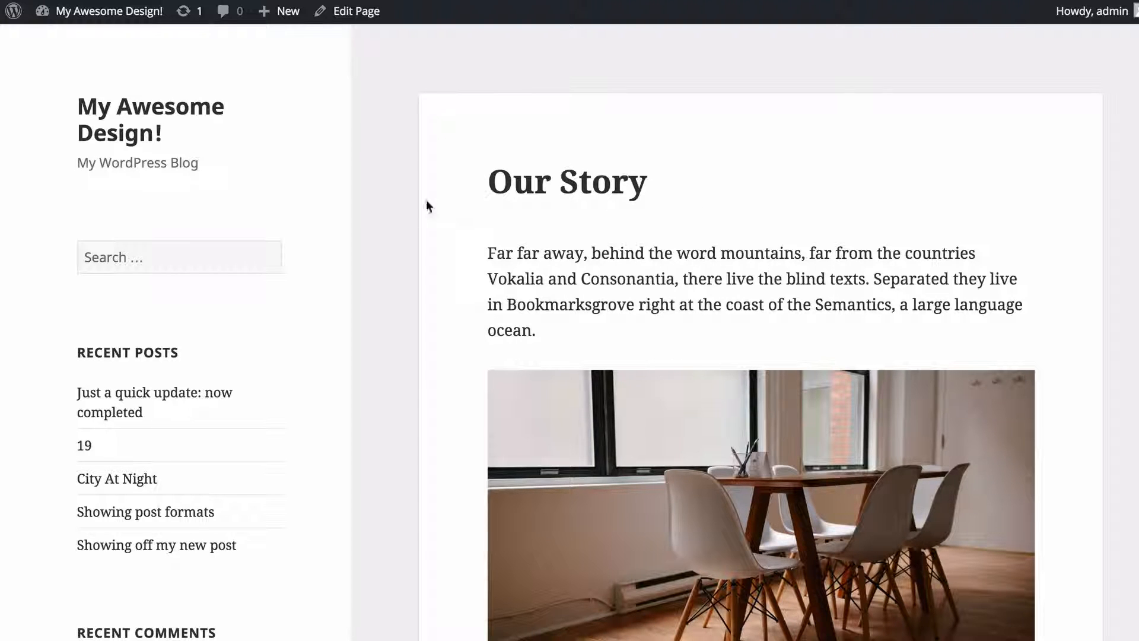
pyautogui.scroll(-3)
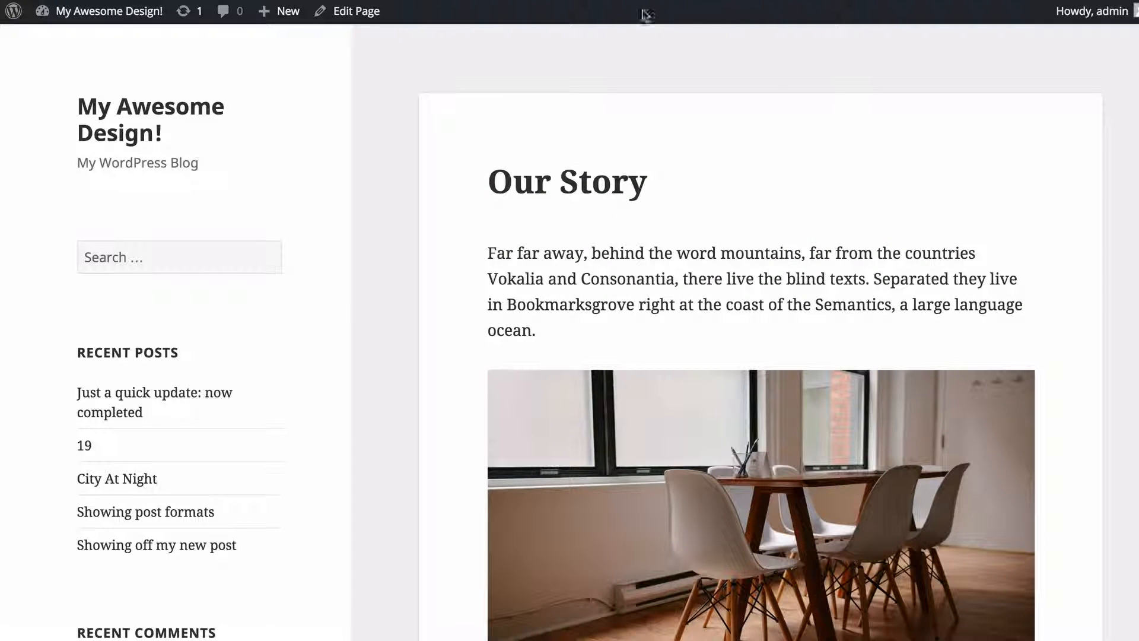
pyautogui.moveTo(367, 56)
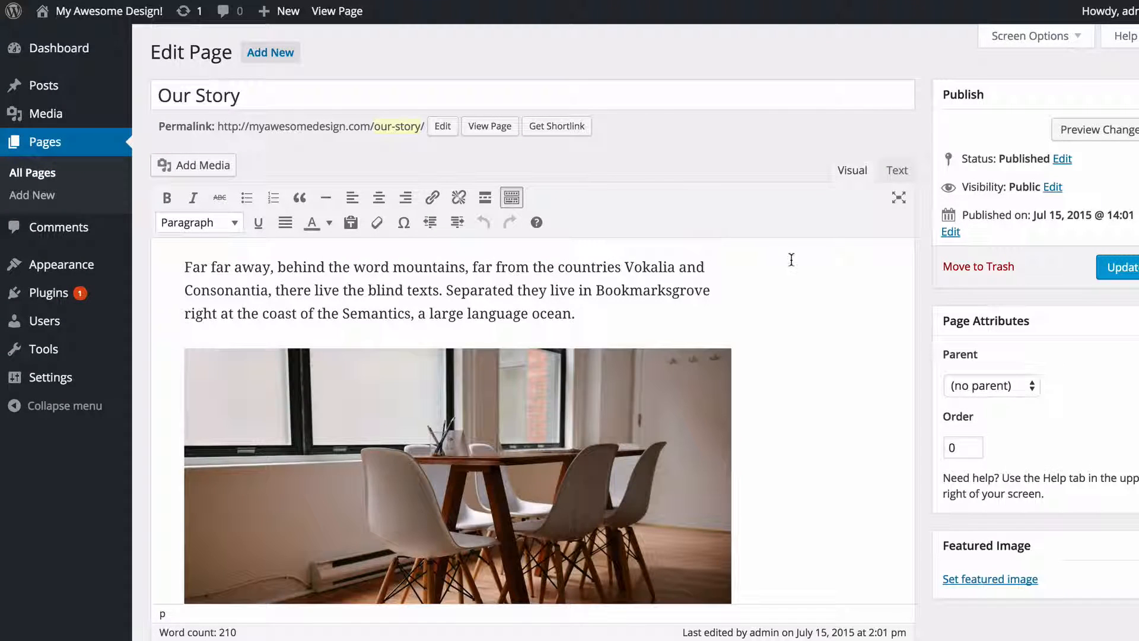
# - Bold the phrase 'Even the all-powerful Pointing' at the start of the third paragraph
pyautogui.scroll(-3)
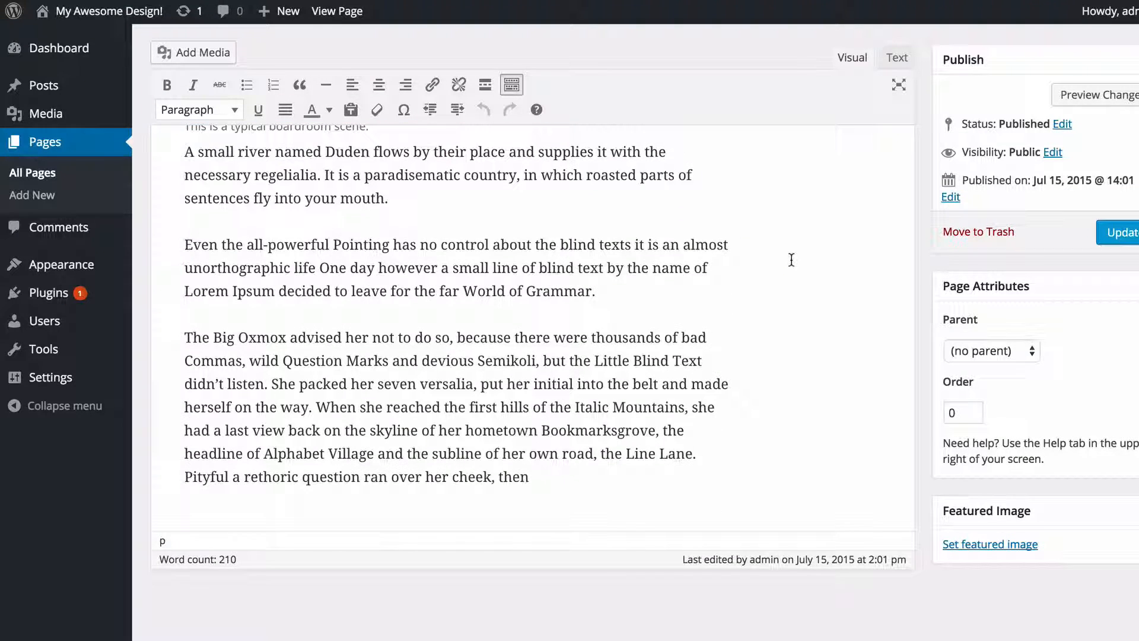
pyautogui.doubleClick(197, 244)
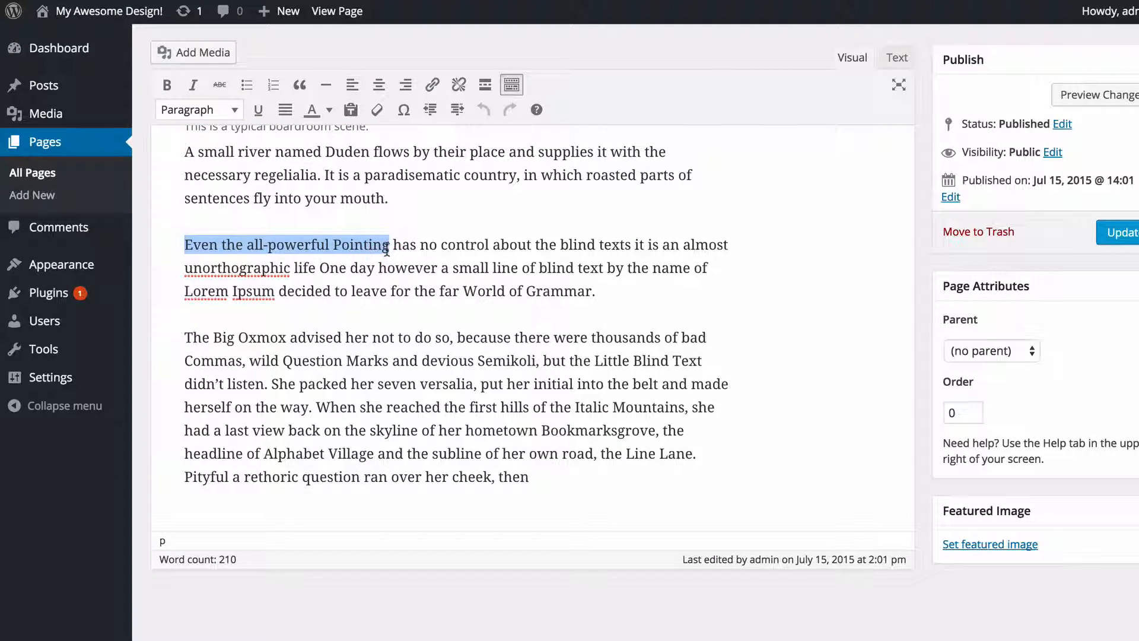
pyautogui.click(166, 85)
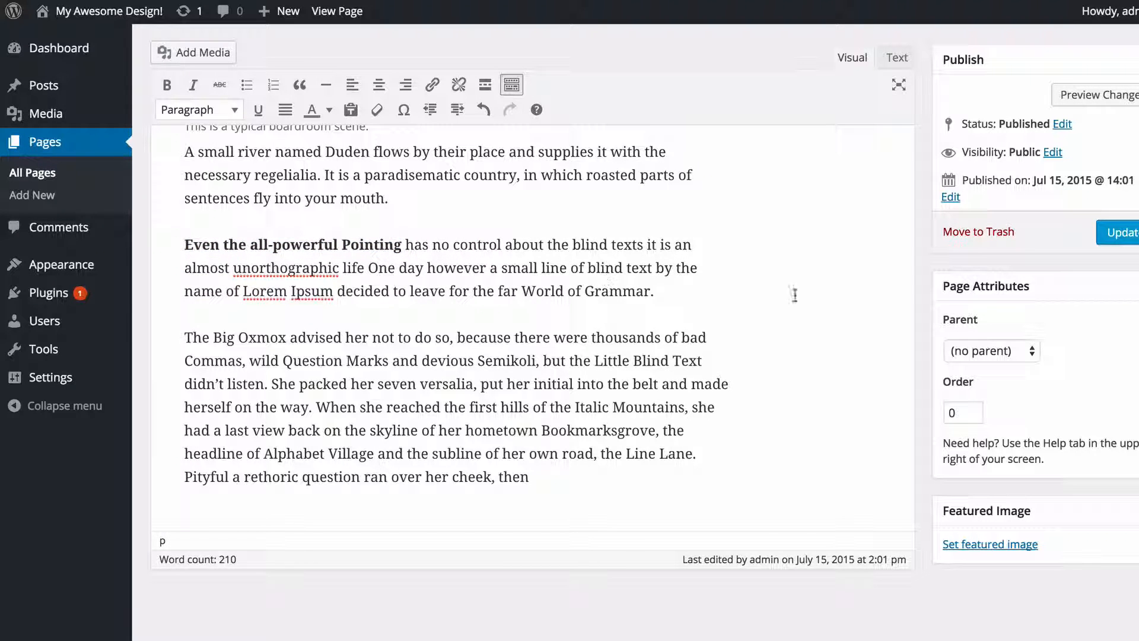
pyautogui.scroll(3)
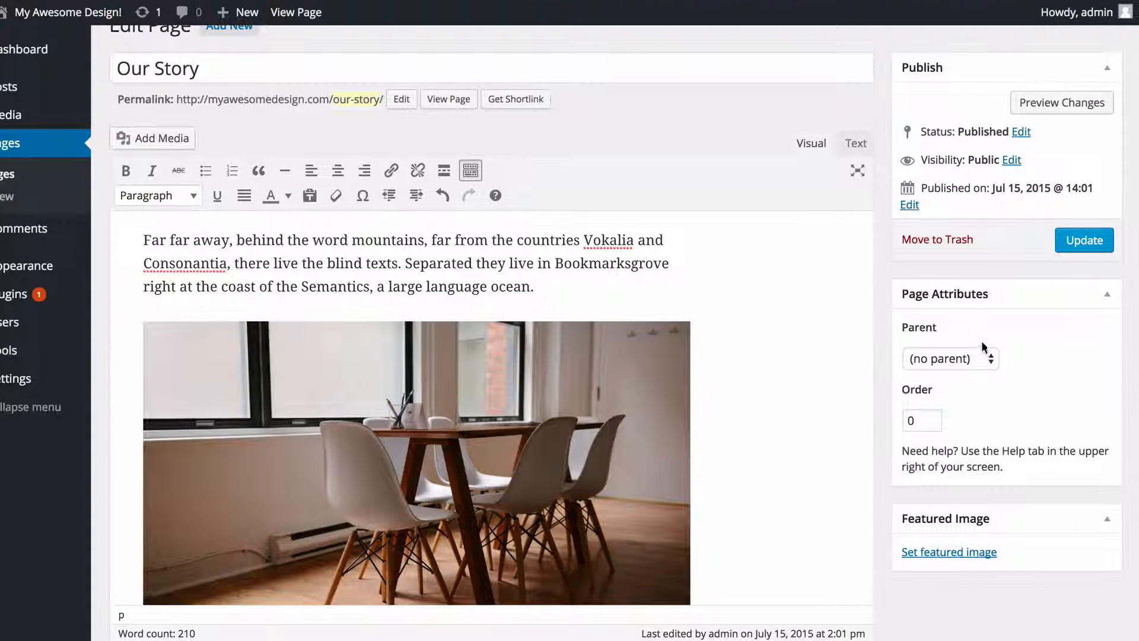
pyautogui.scroll(-3)
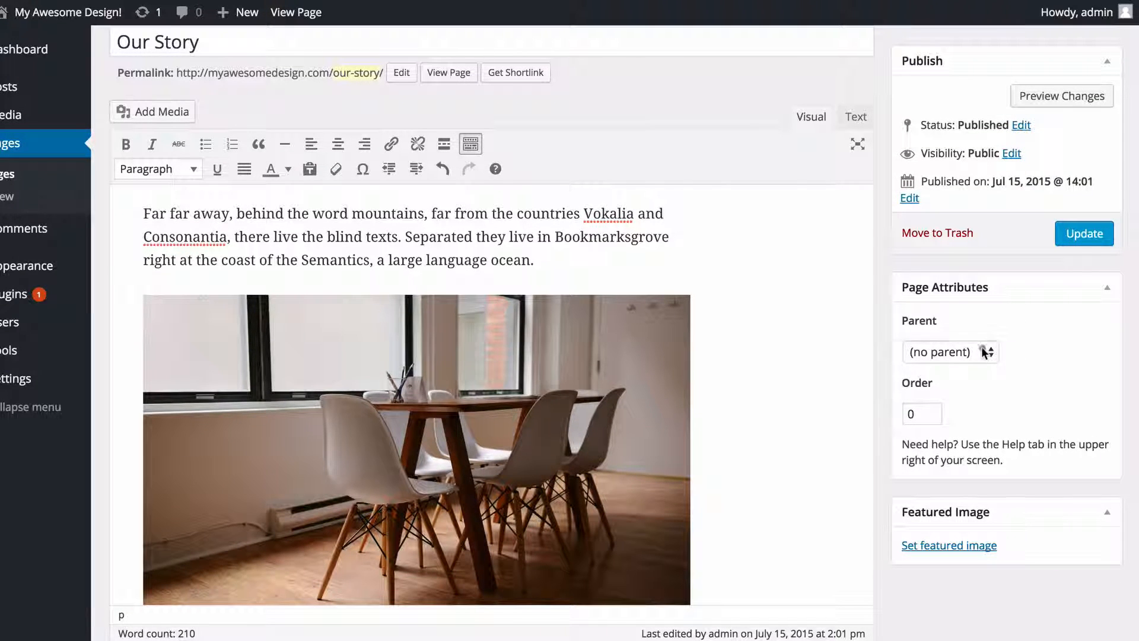
pyautogui.click(949, 351)
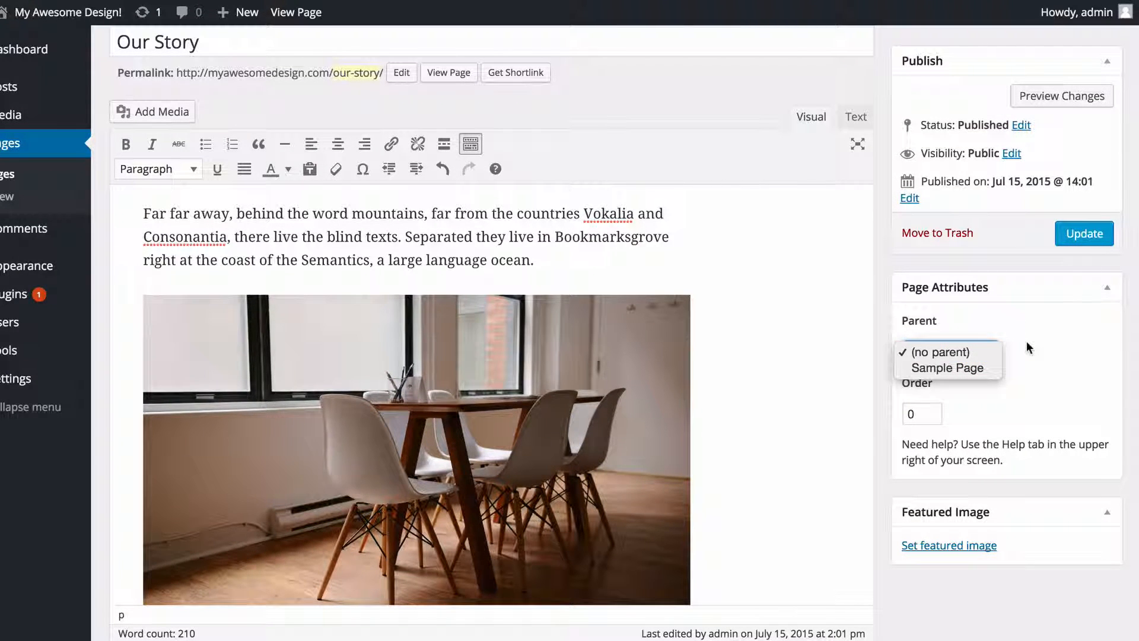
pyautogui.moveTo(1050, 353)
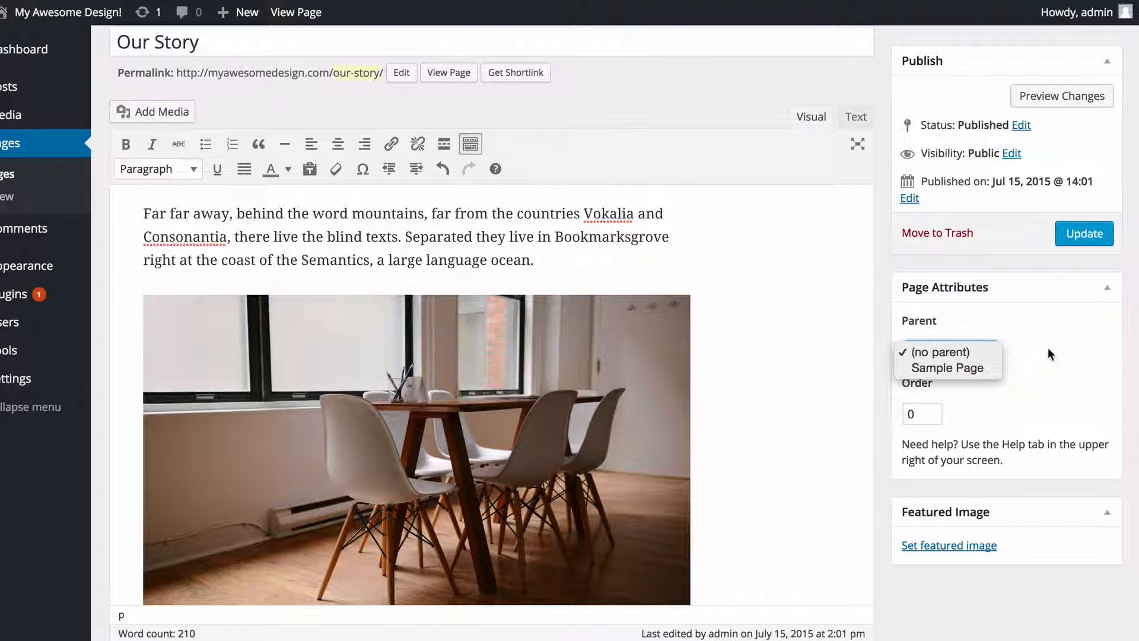
pyautogui.click(945, 352)
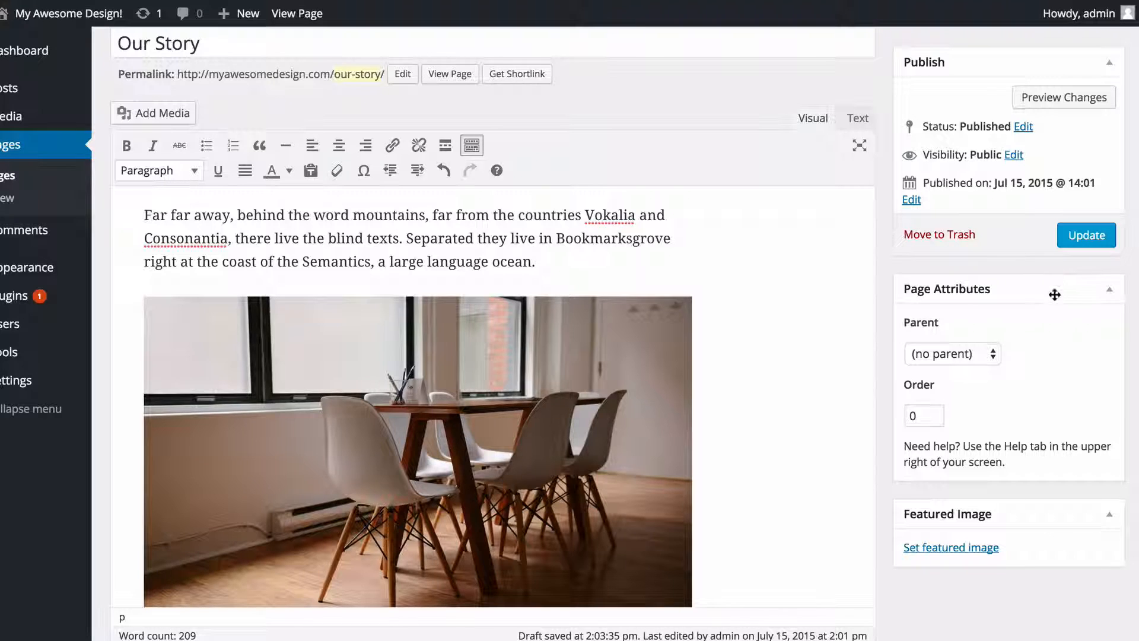
# - Update the published Our Story page so the edits are saved, parent left as none
pyautogui.click(953, 354)
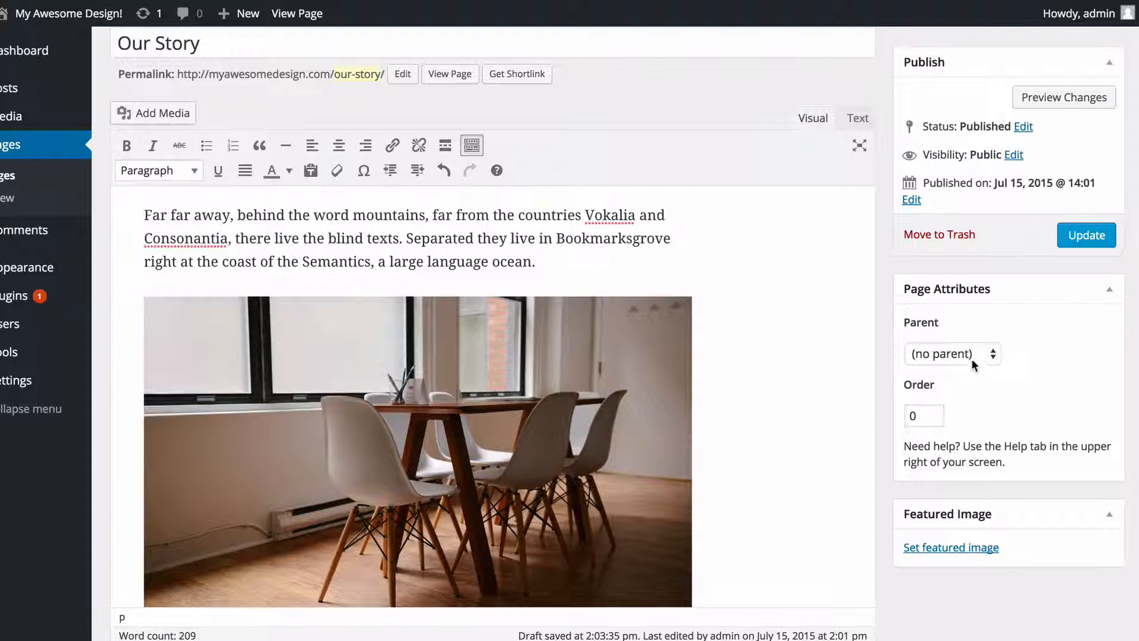
pyautogui.click(953, 353)
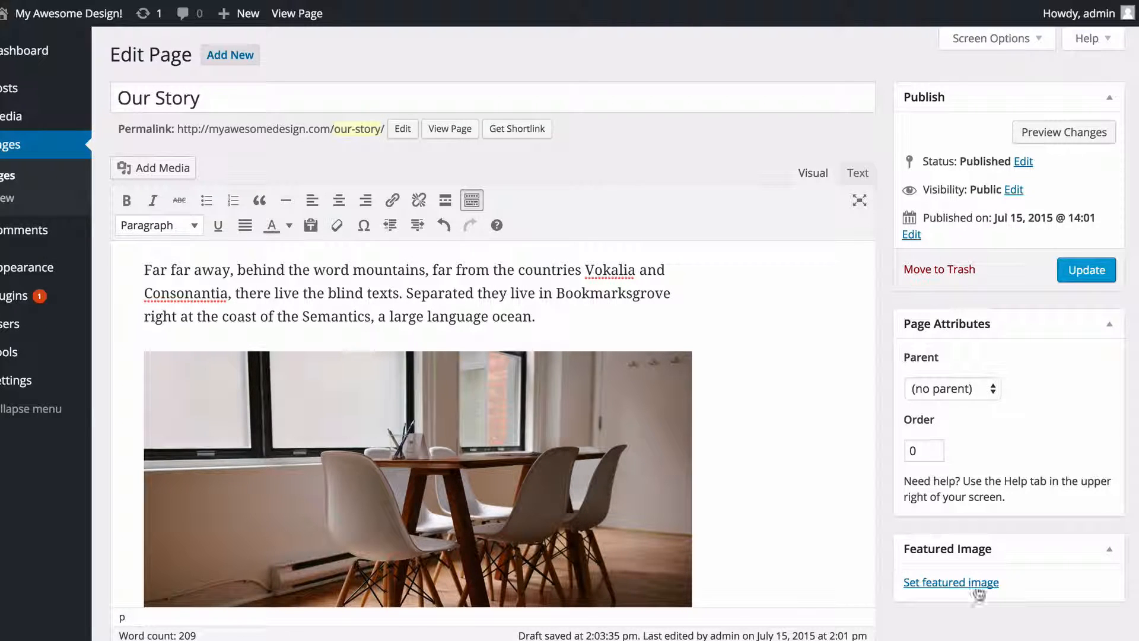
pyautogui.click(950, 582)
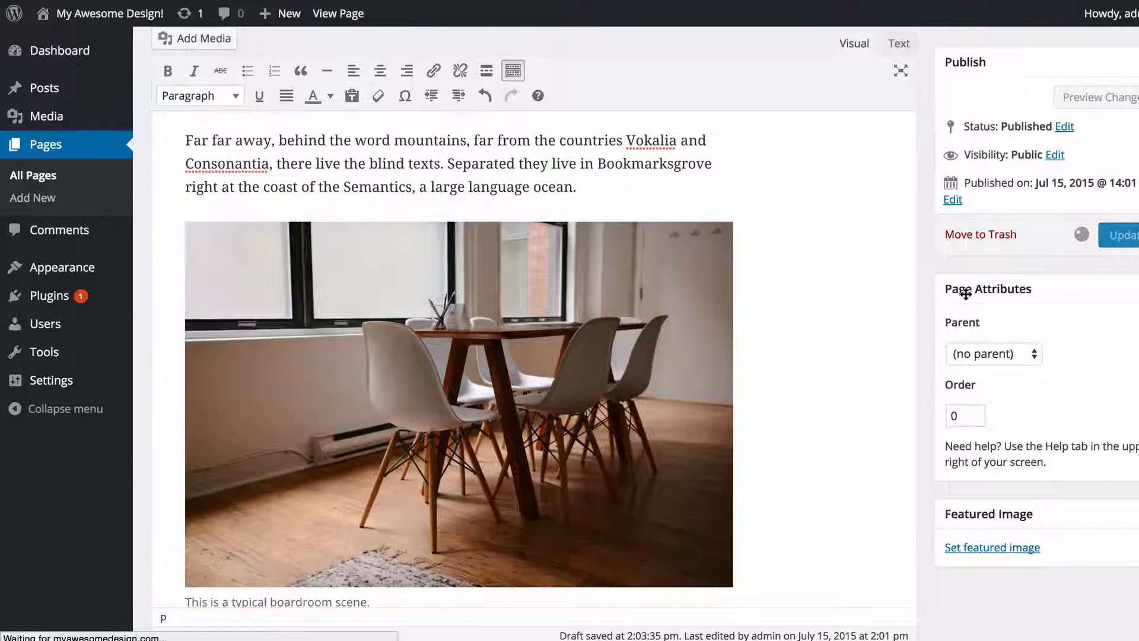
pyautogui.click(1122, 235)
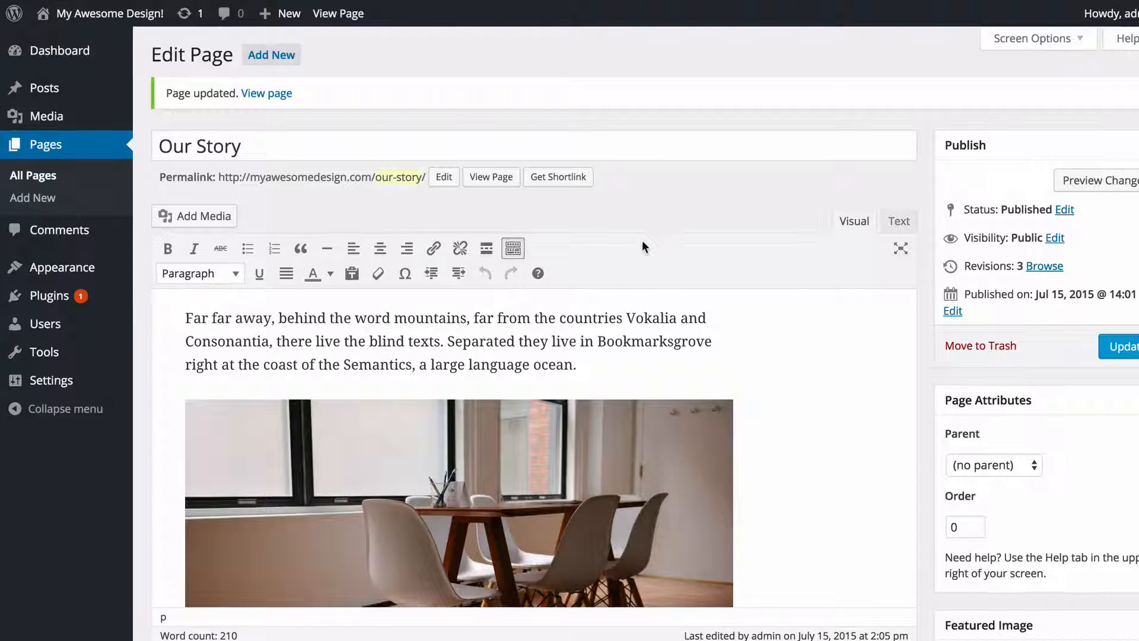
pyautogui.moveTo(277, 215)
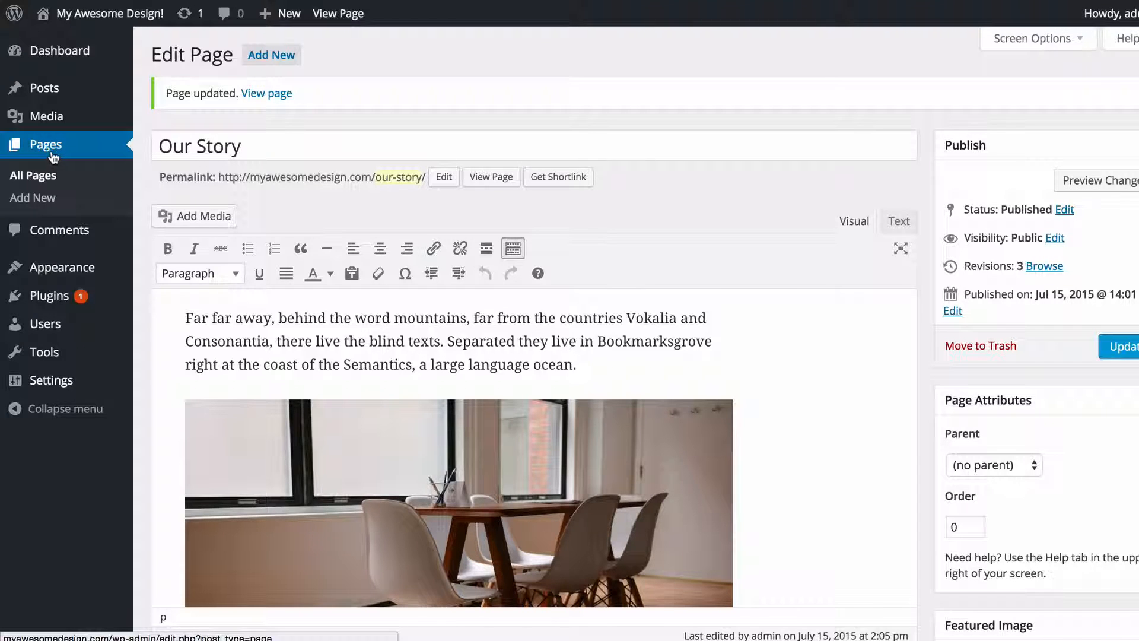
# - Show the All Pages list with Our Story and Sample Page
pyautogui.click(33, 176)
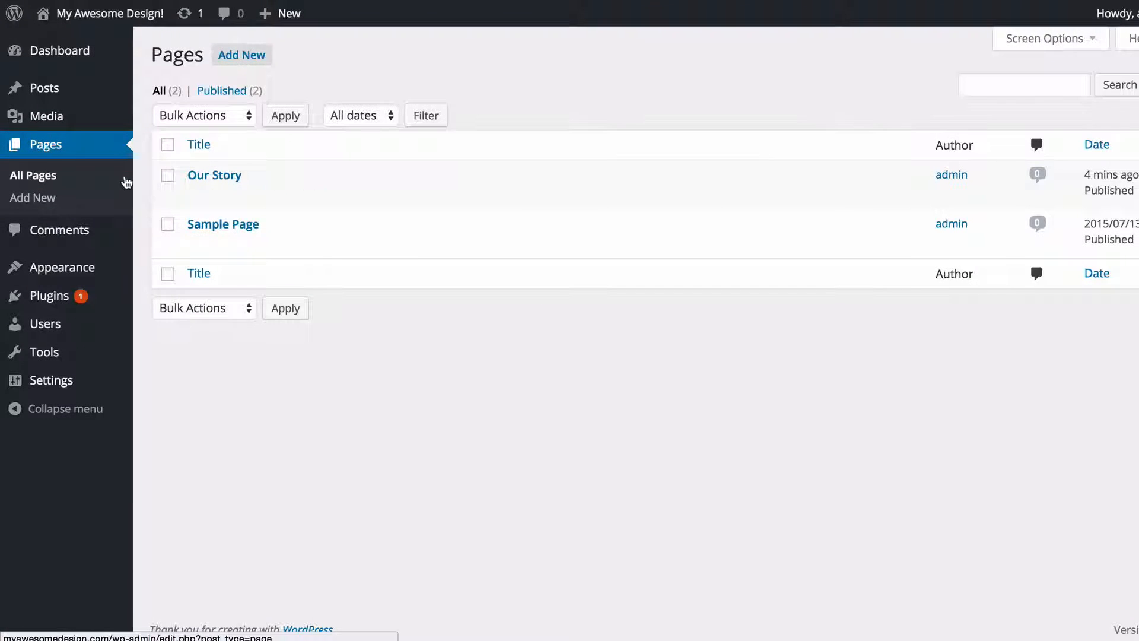
pyautogui.moveTo(215, 174)
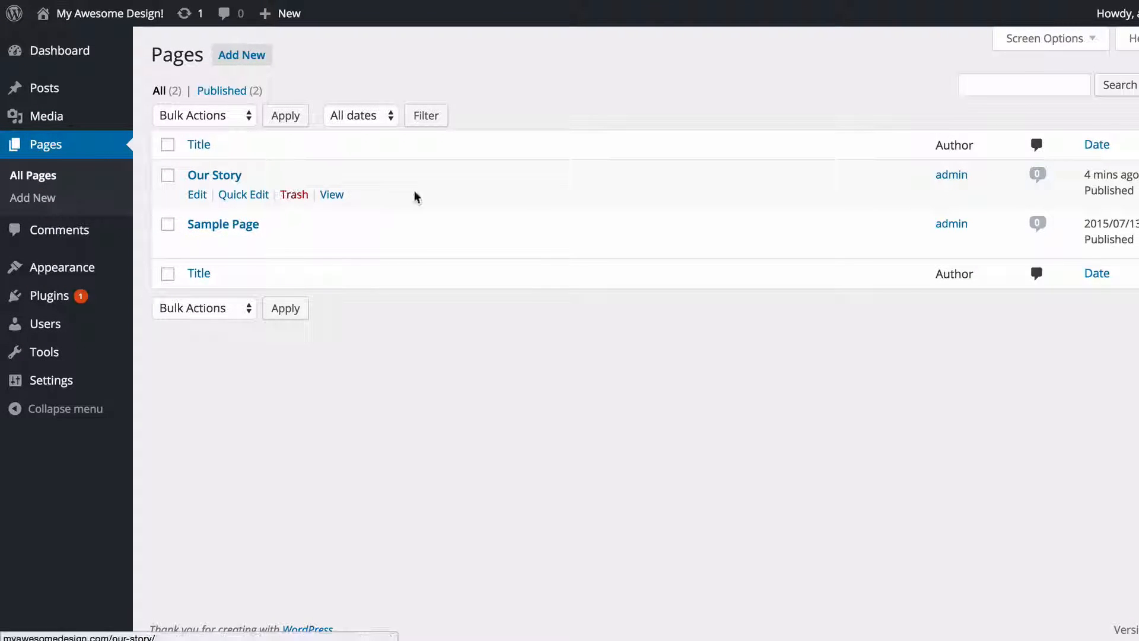
pyautogui.moveTo(341, 79)
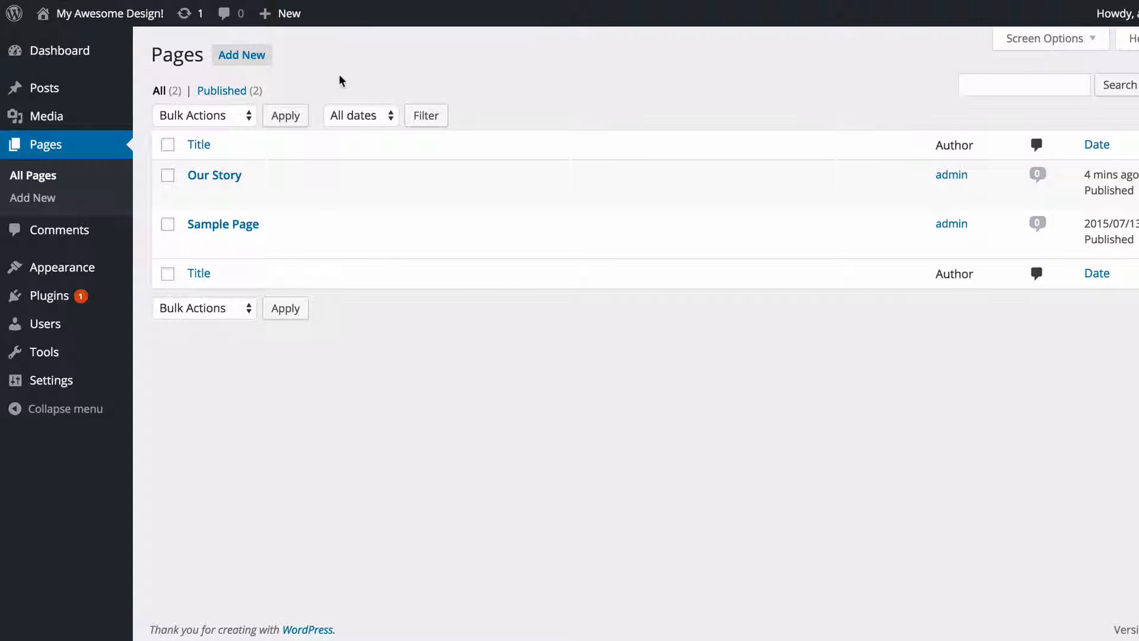
pyautogui.moveTo(213, 176)
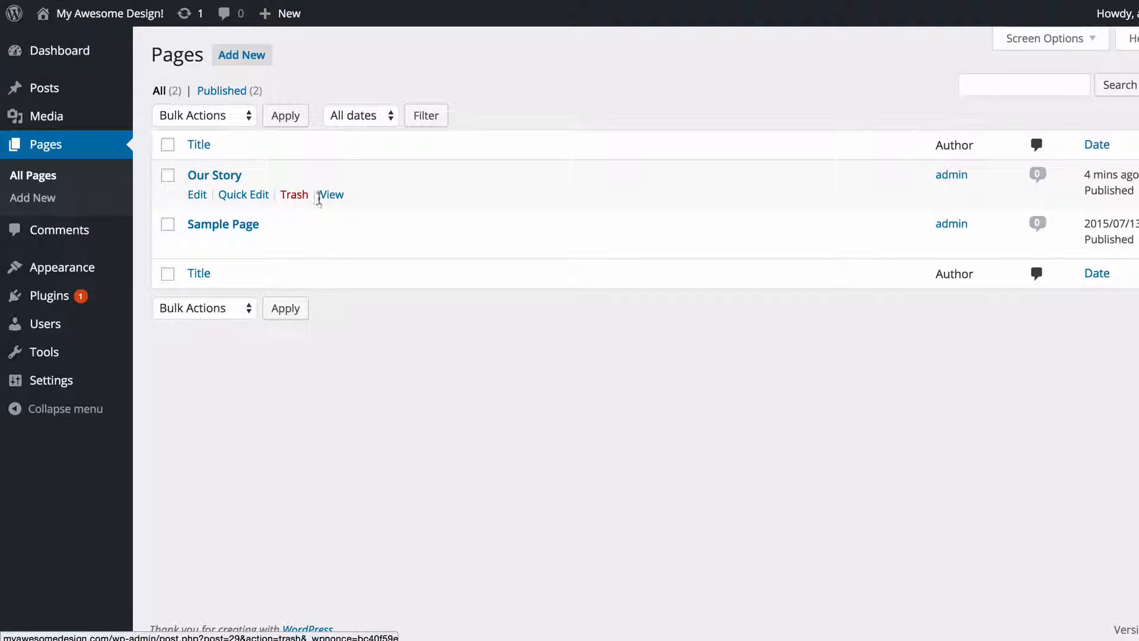
pyautogui.moveTo(216, 215)
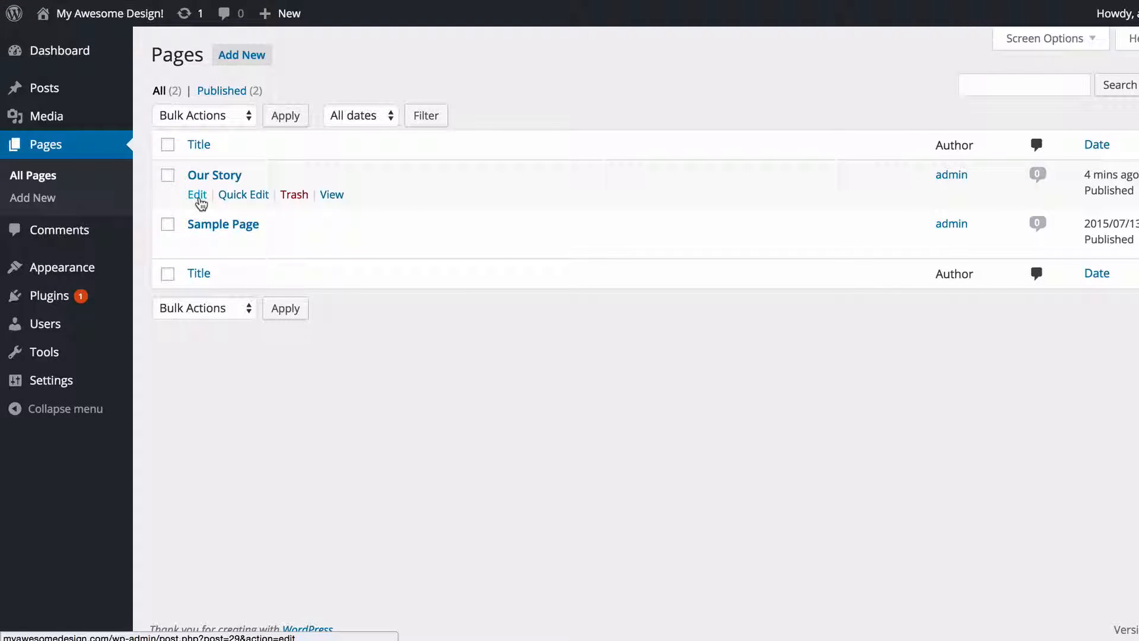
# - Quick-edit Our Story, toggling Allow Comments off then back on, and update it
pyautogui.click(195, 193)
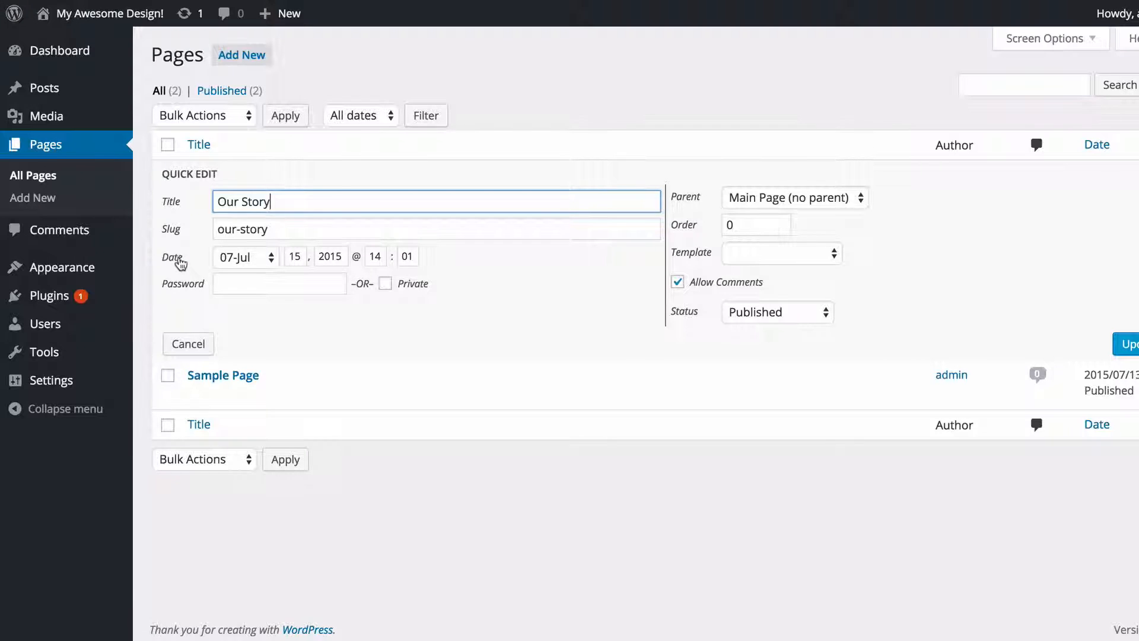
pyautogui.click(678, 282)
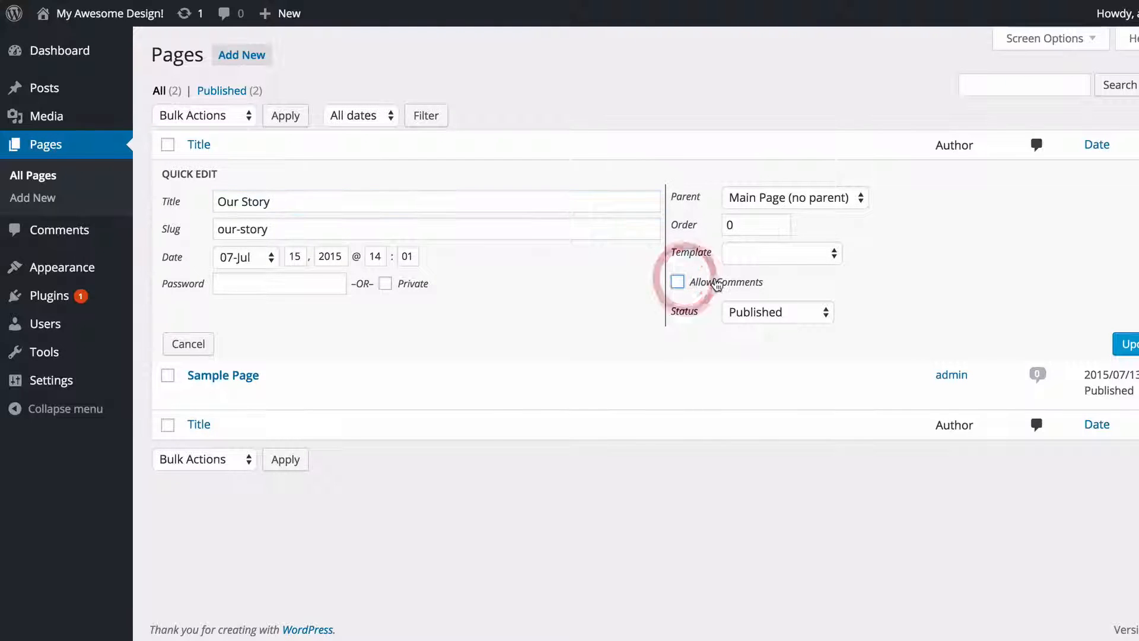
pyautogui.click(677, 283)
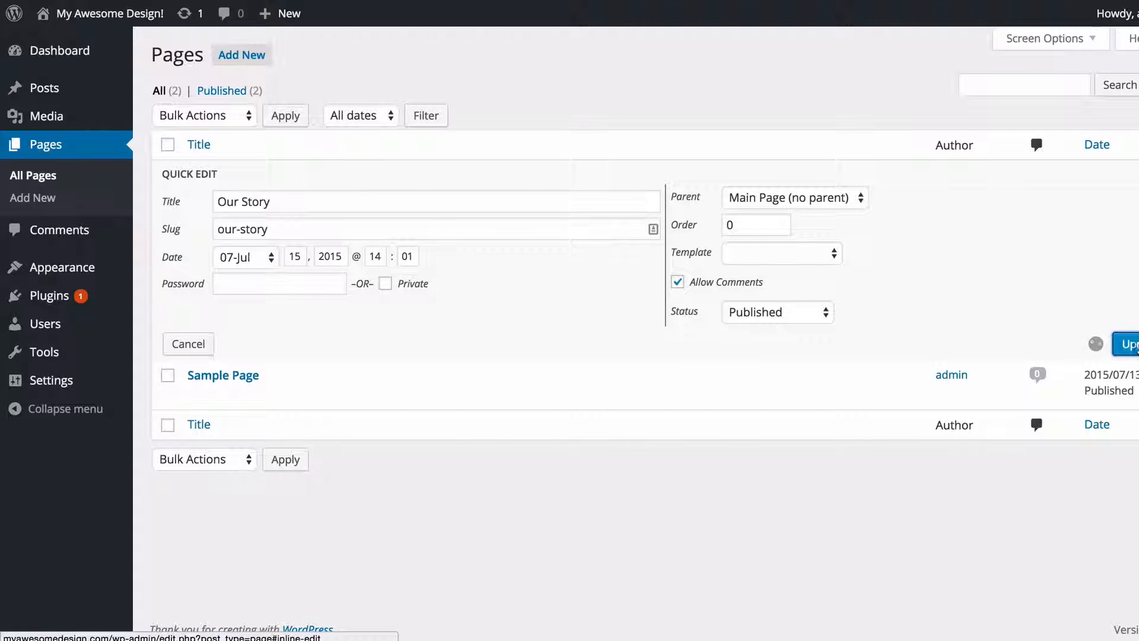
pyautogui.click(1127, 343)
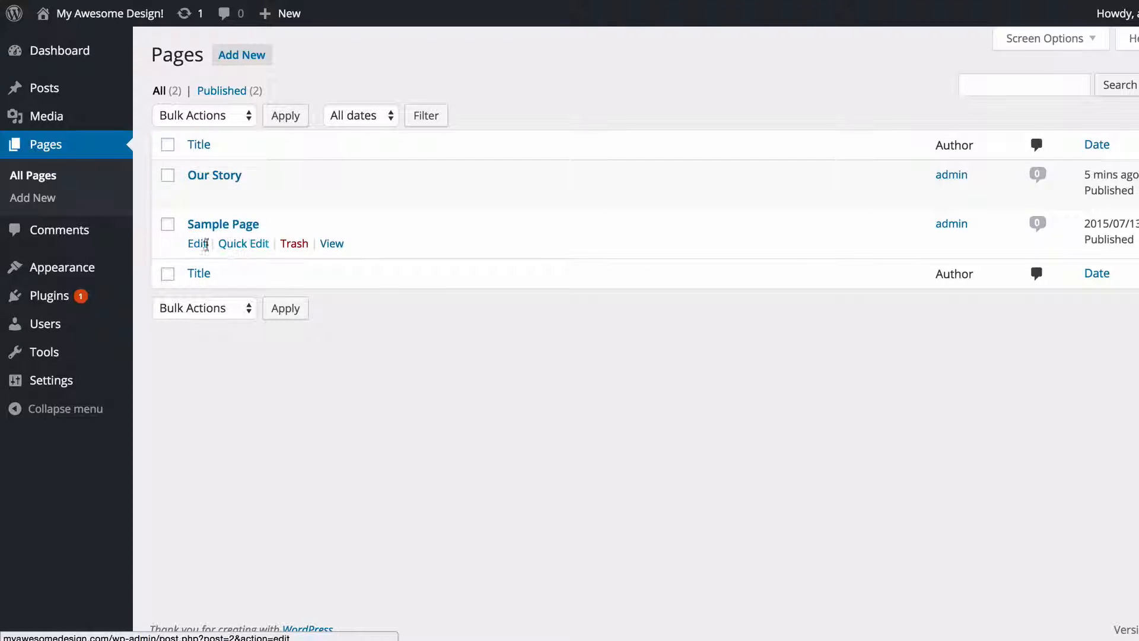
pyautogui.moveTo(274, 235)
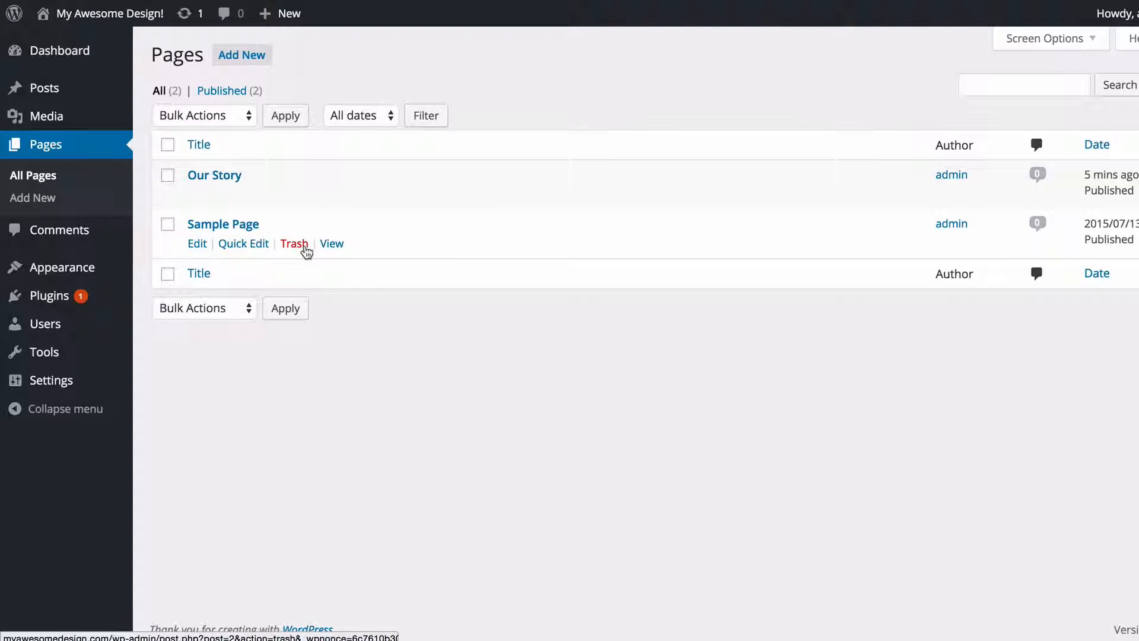
pyautogui.moveTo(295, 243)
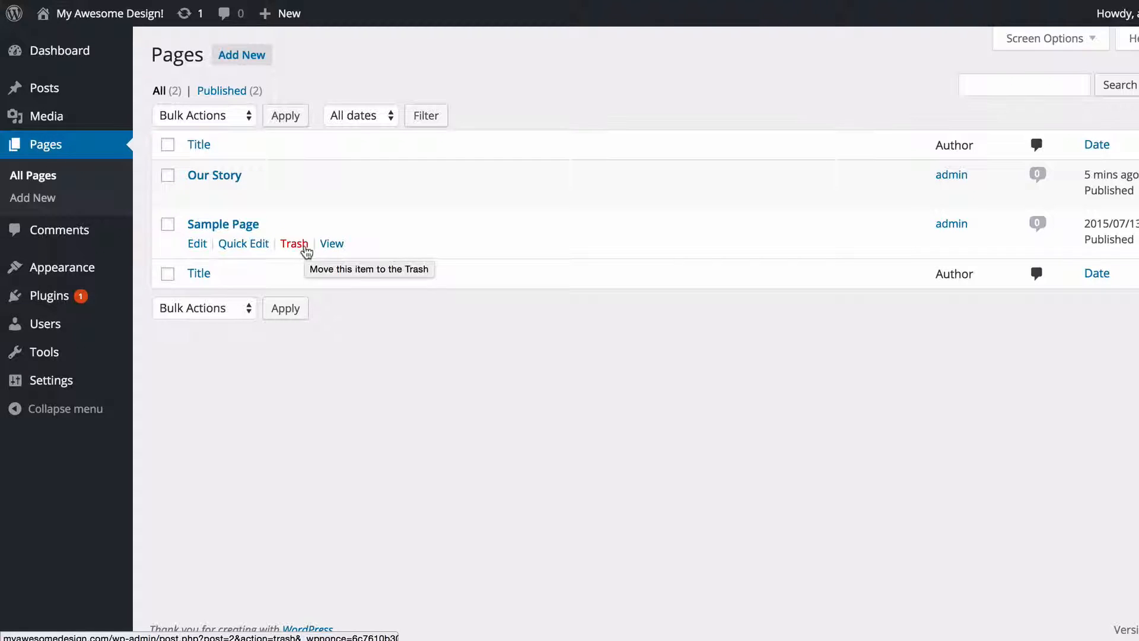
# - Move Sample Page to the Trash, leaving Our Story as the only page
pyautogui.click(294, 244)
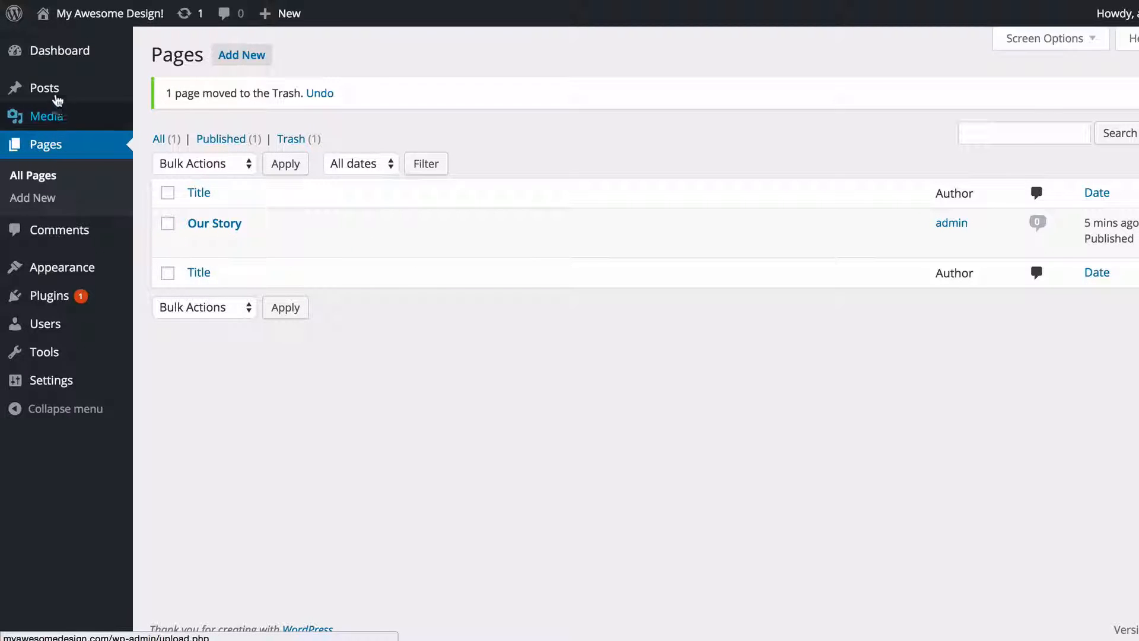
pyautogui.moveTo(42, 177)
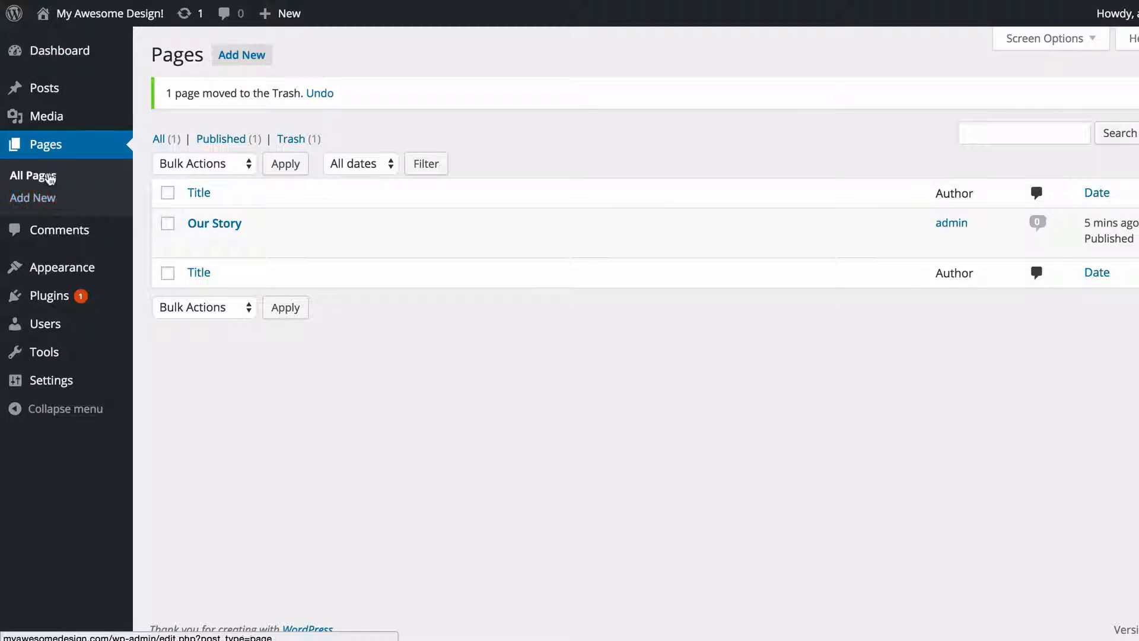
# - Start a new blank page and check the Parent dropdown, keeping (no parent)
pyautogui.click(33, 198)
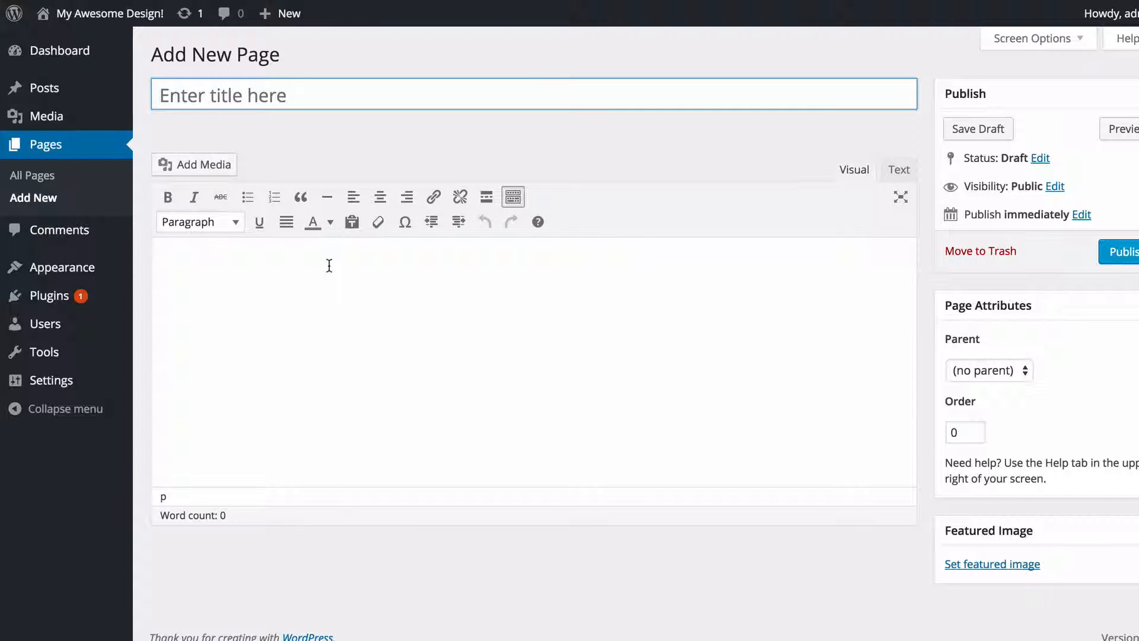
pyautogui.moveTo(358, 272)
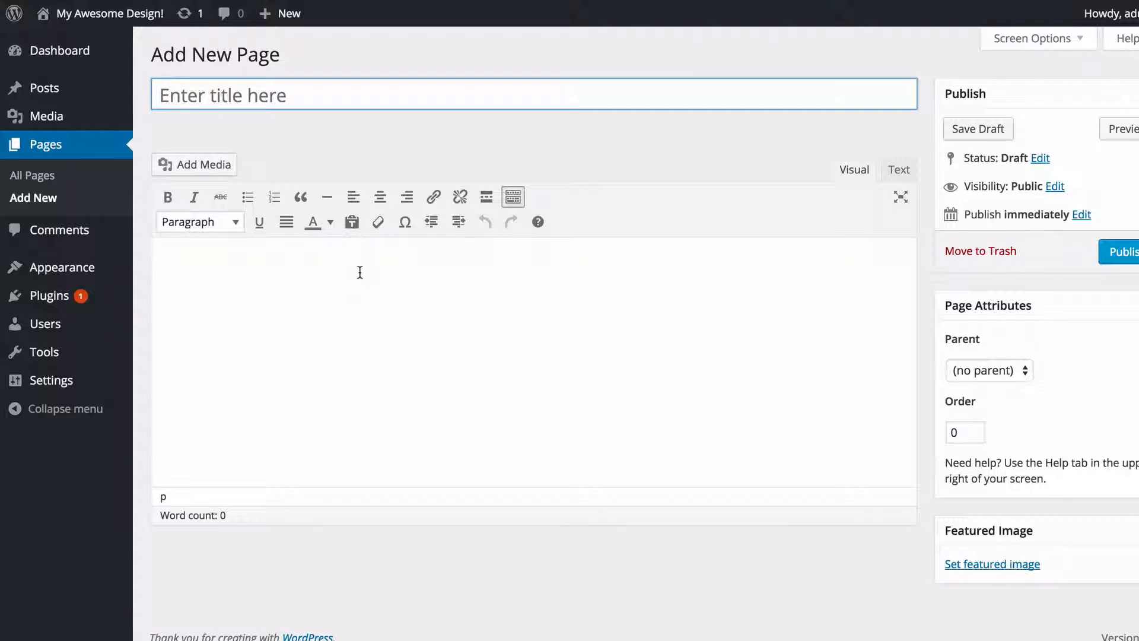
pyautogui.moveTo(897, 342)
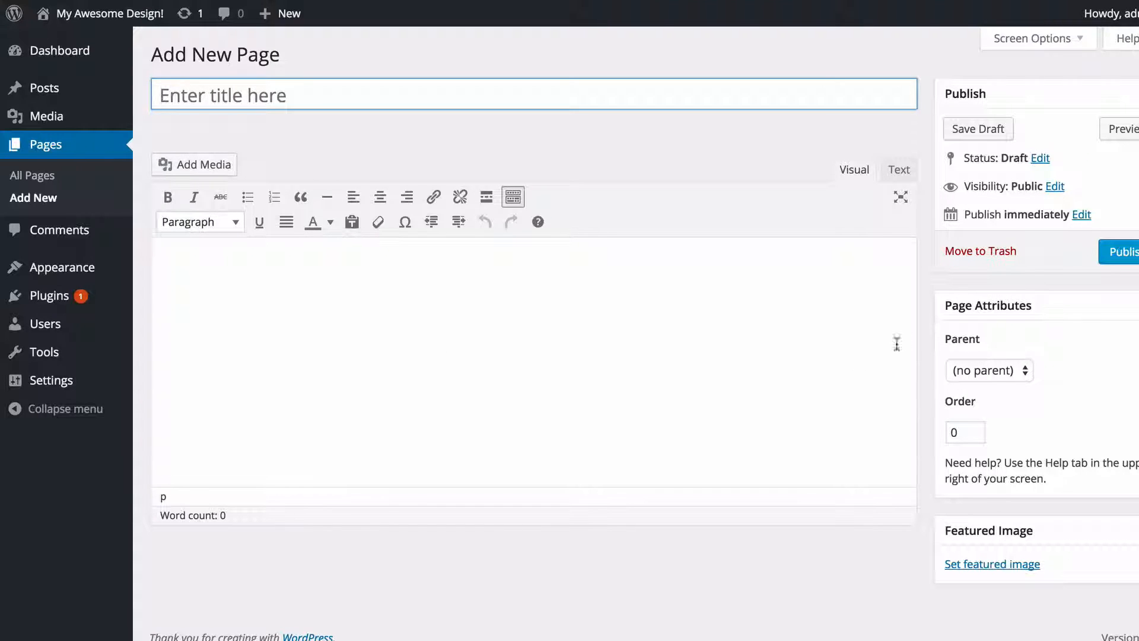
pyautogui.moveTo(960, 332)
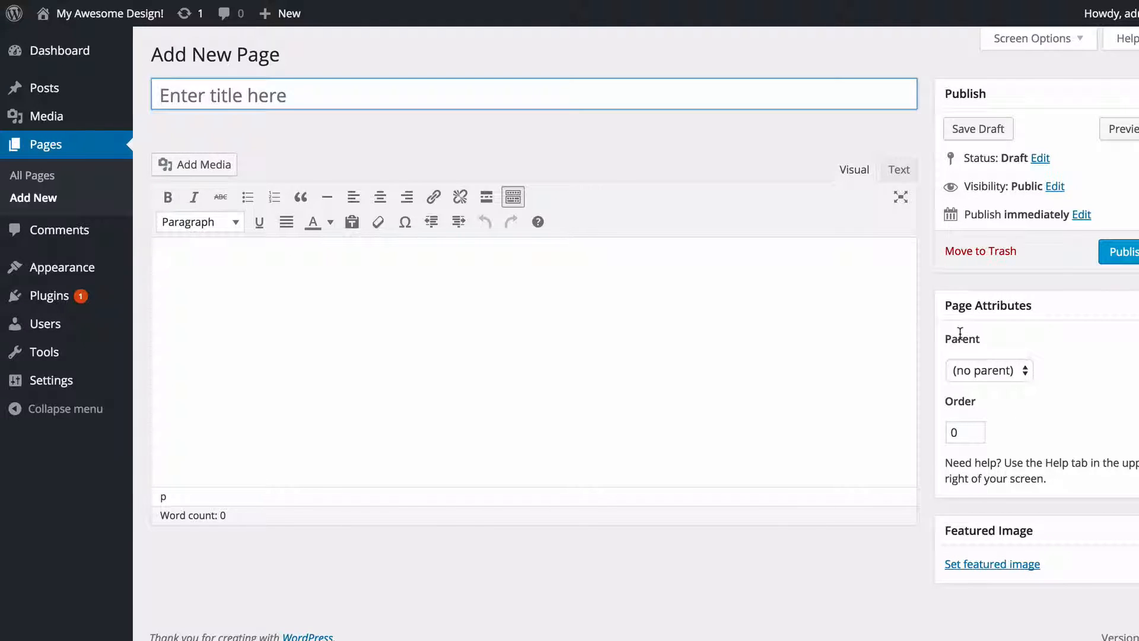
pyautogui.click(988, 370)
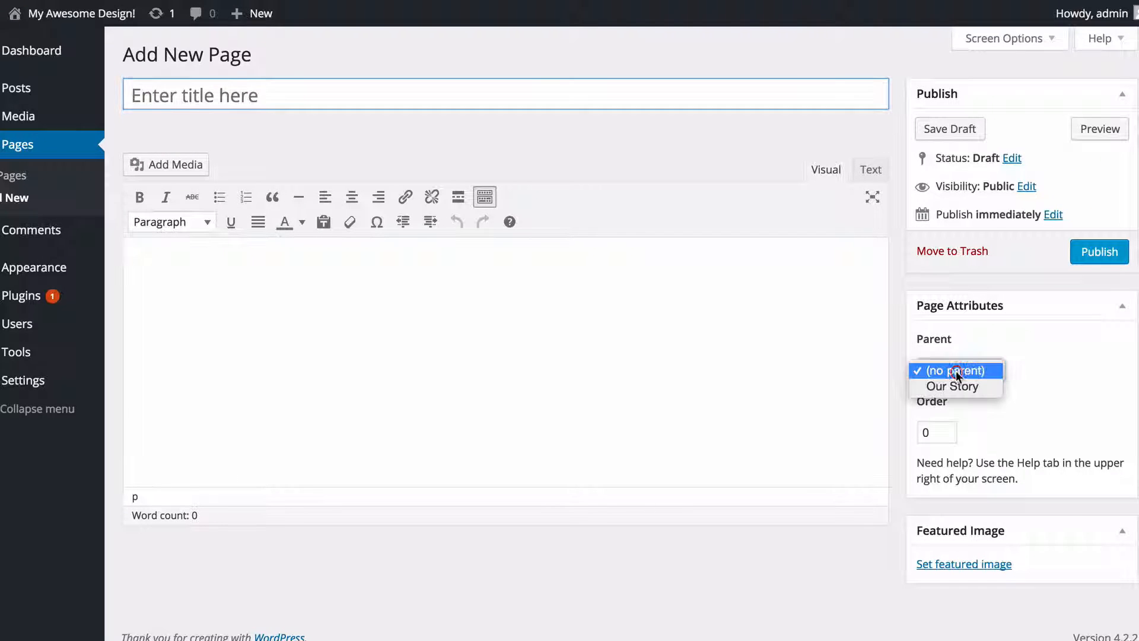
pyautogui.click(955, 371)
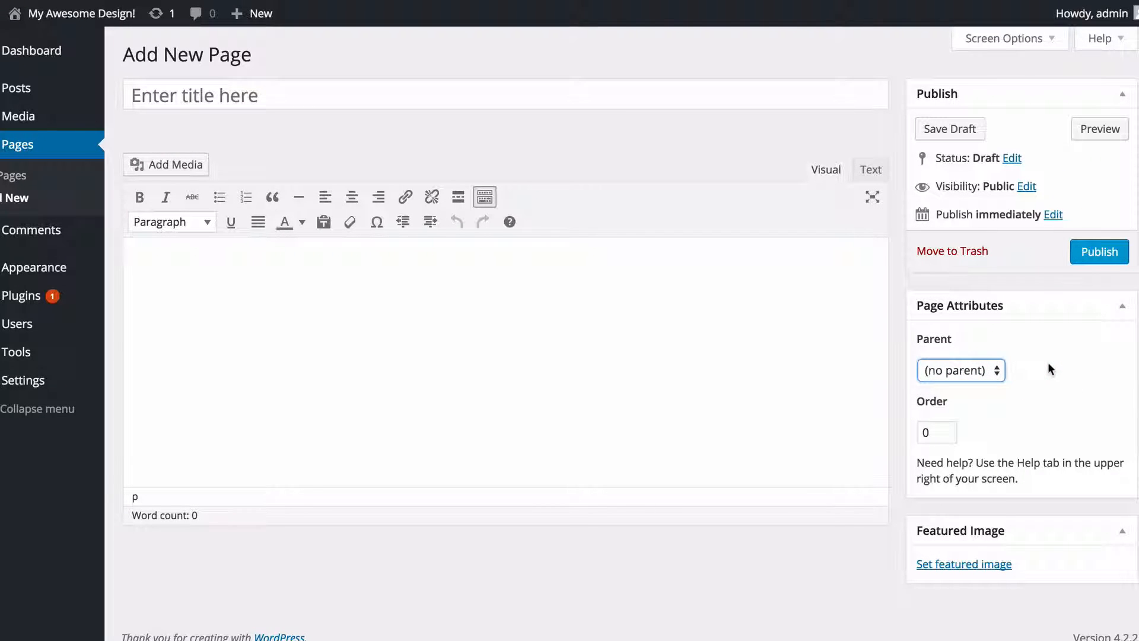
pyautogui.click(936, 432)
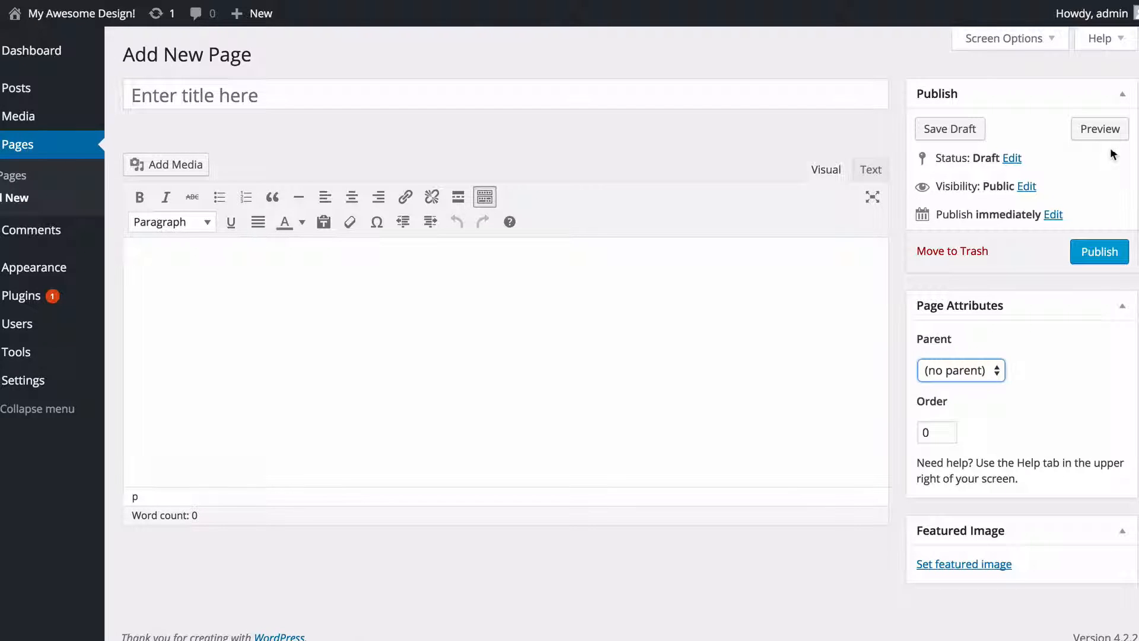
pyautogui.moveTo(491, 47)
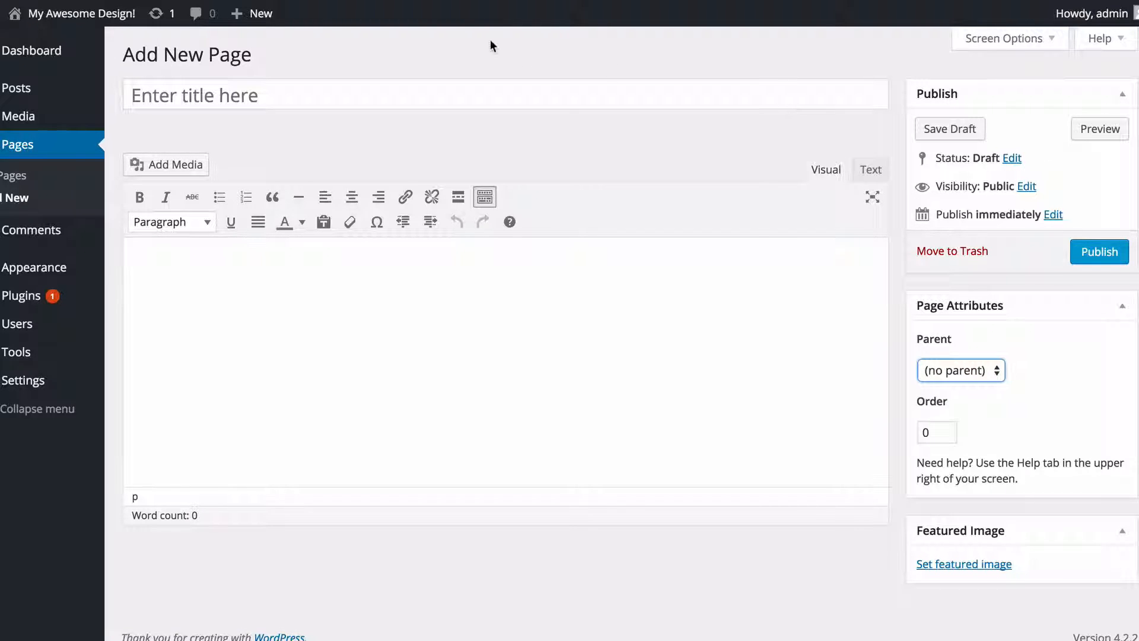